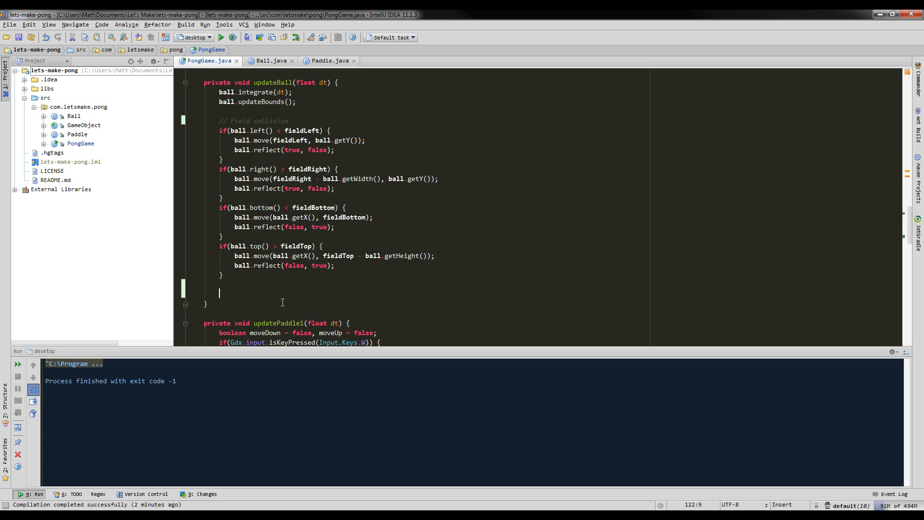
Start typing a new if statement on the ball below the top-wall check in updateBall.
text(if(ball.)
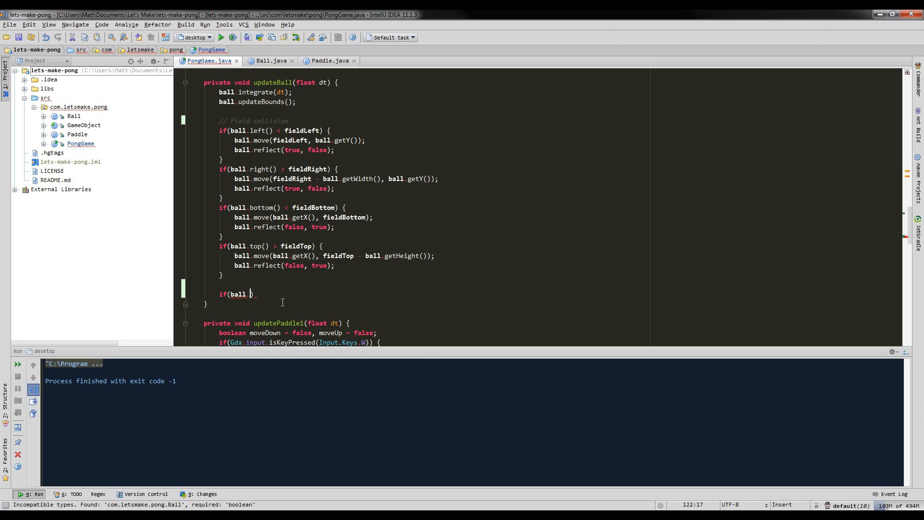
Write the condition ball.getBounds().overlaps(paddle1.getBounds()) using code completion.
text(.get)
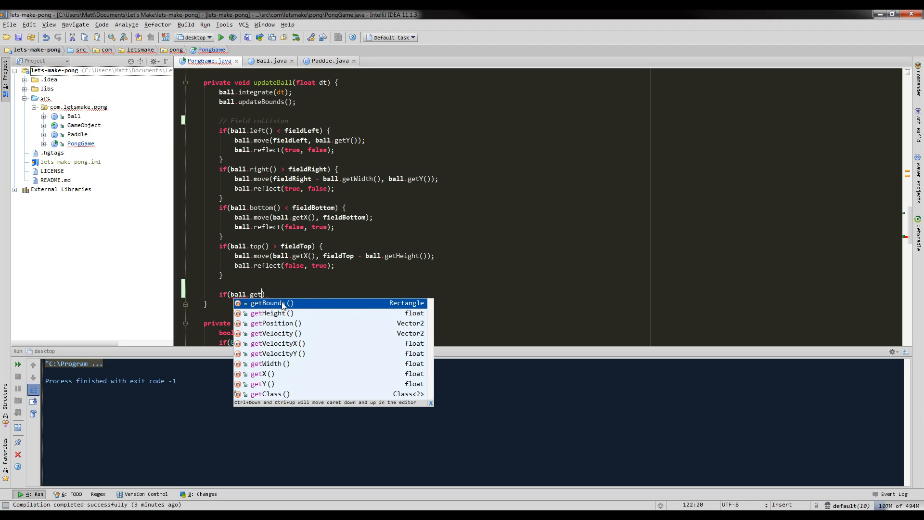
click(268, 302)
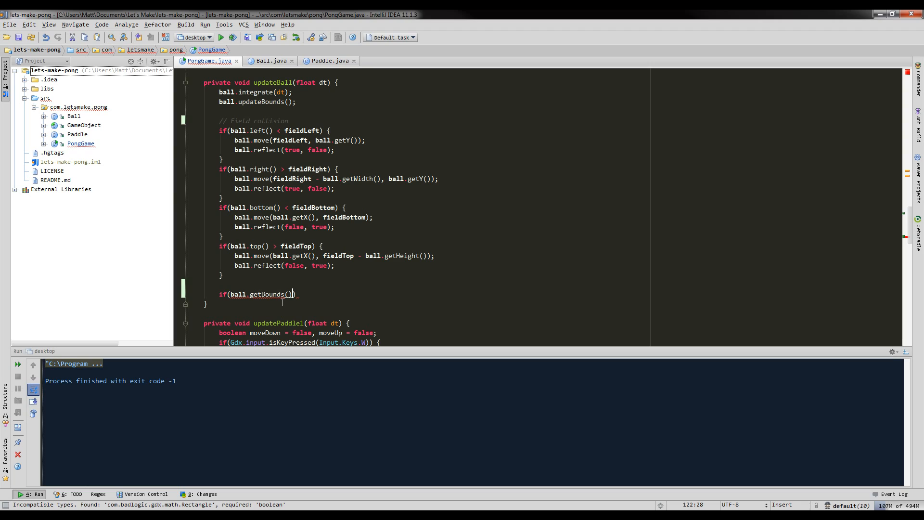
text(.)
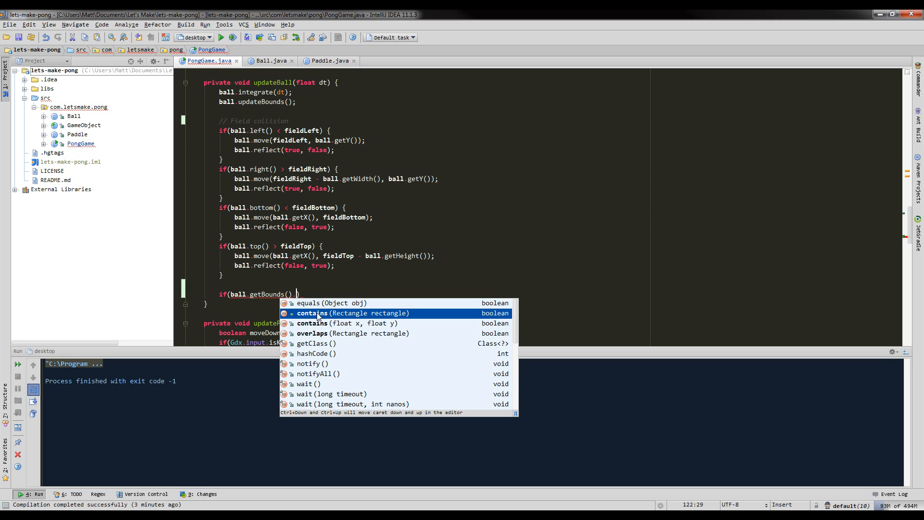
mouse_move(329, 323)
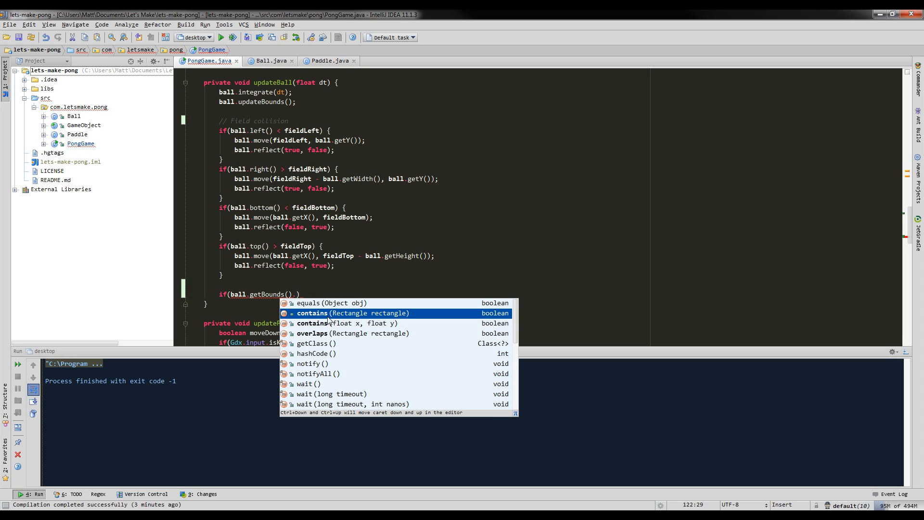
click(325, 324)
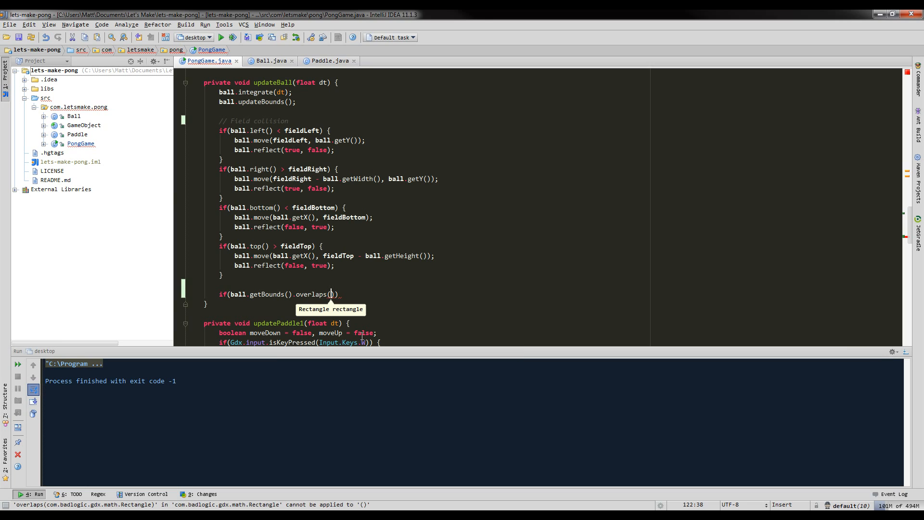
text(paddle1)
text(} else if(ball)
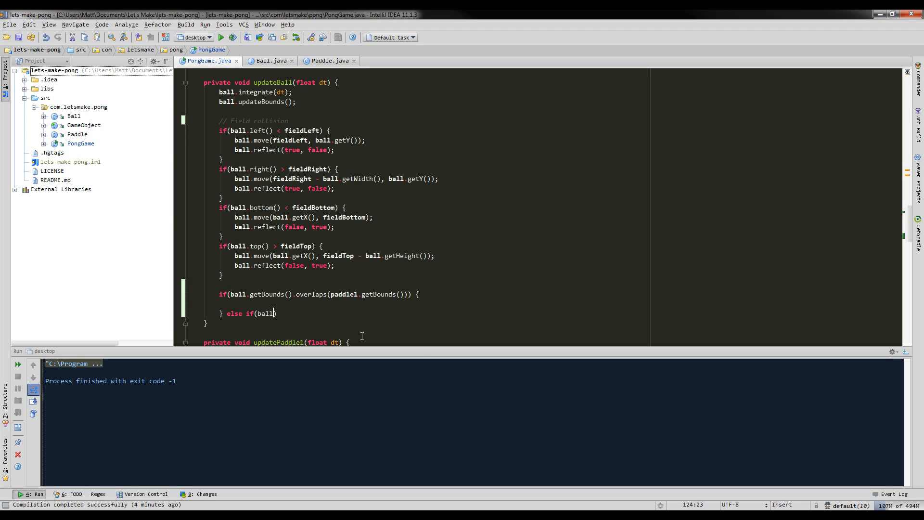
Begin the else-if checking ball bounds overlapping paddle2.getBounds().
text(.getBounds().o))
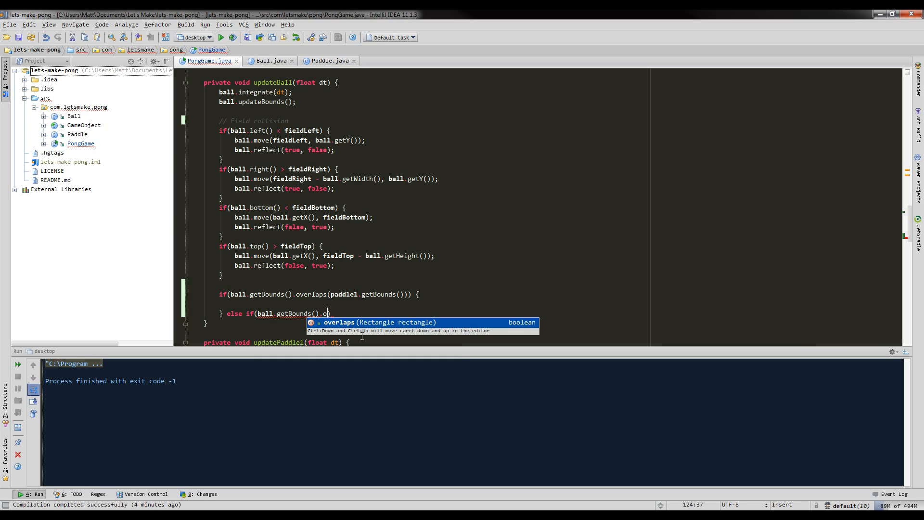
text(paddle2.g)
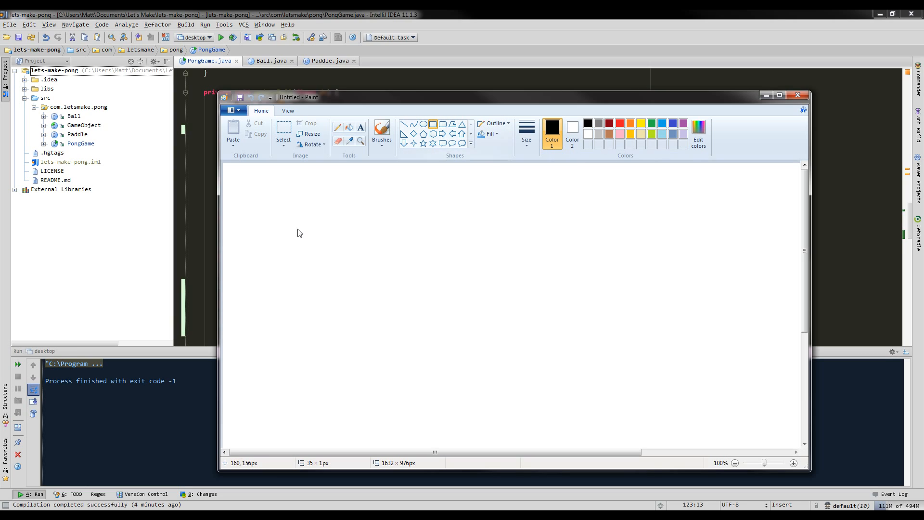
Sketch a tall black paddle rectangle with a red ball square touching it.
drag(305, 206, 328, 311)
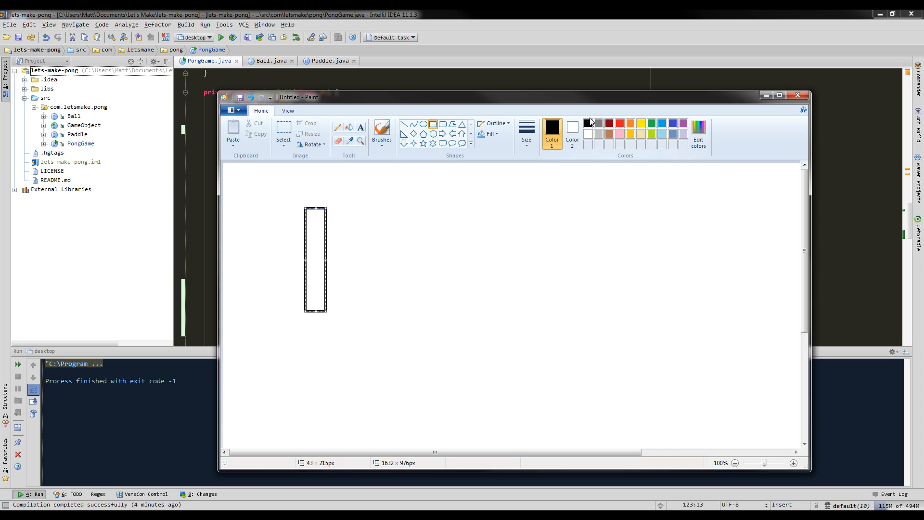
click(610, 123)
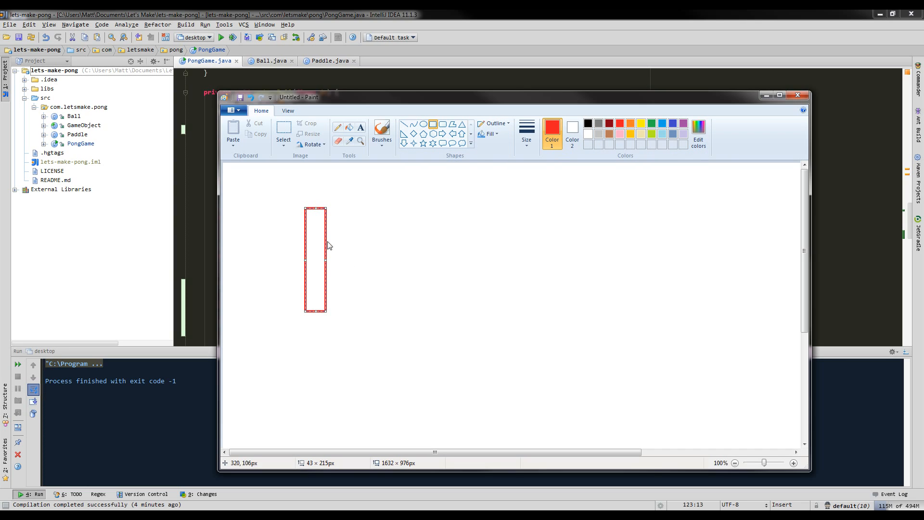
click(588, 124)
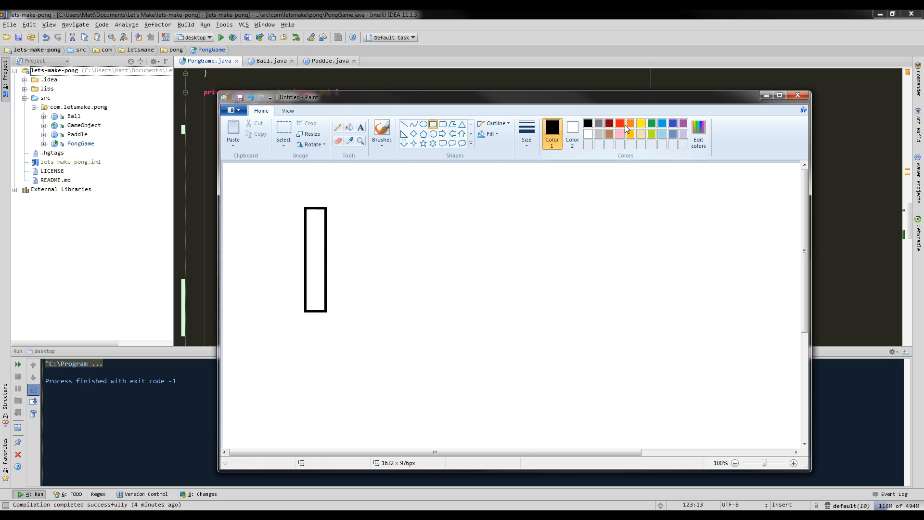
click(620, 123)
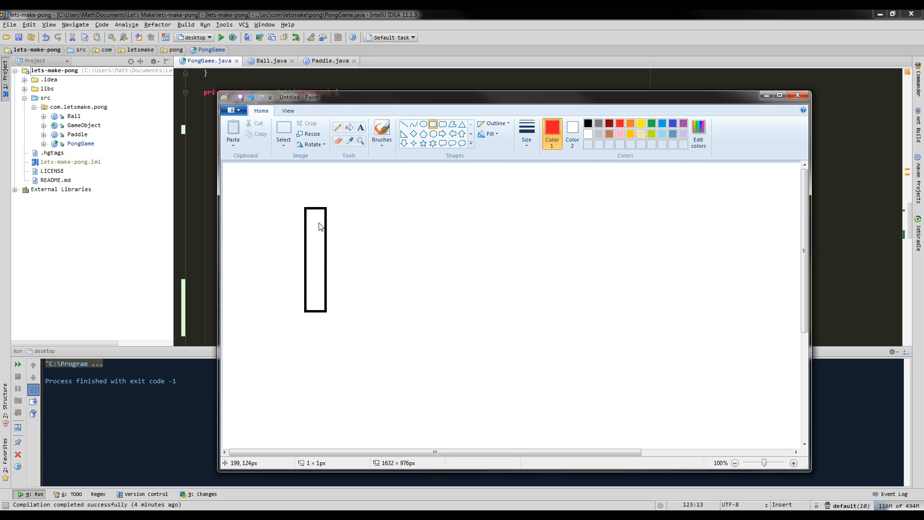
drag(316, 224, 346, 256)
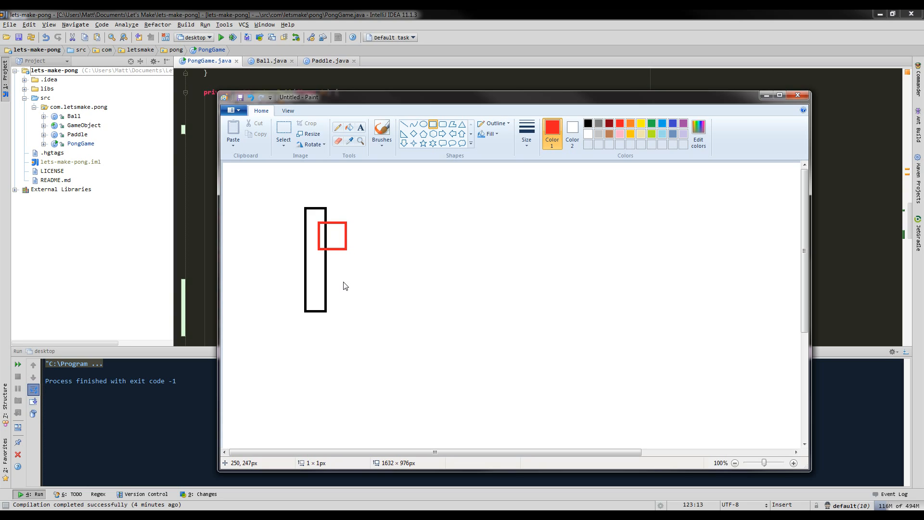
mouse_move(336, 253)
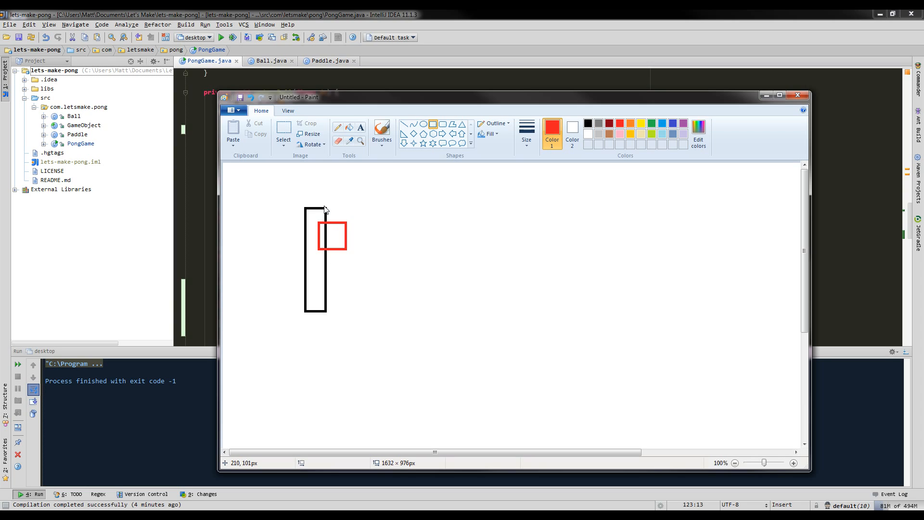
mouse_move(323, 253)
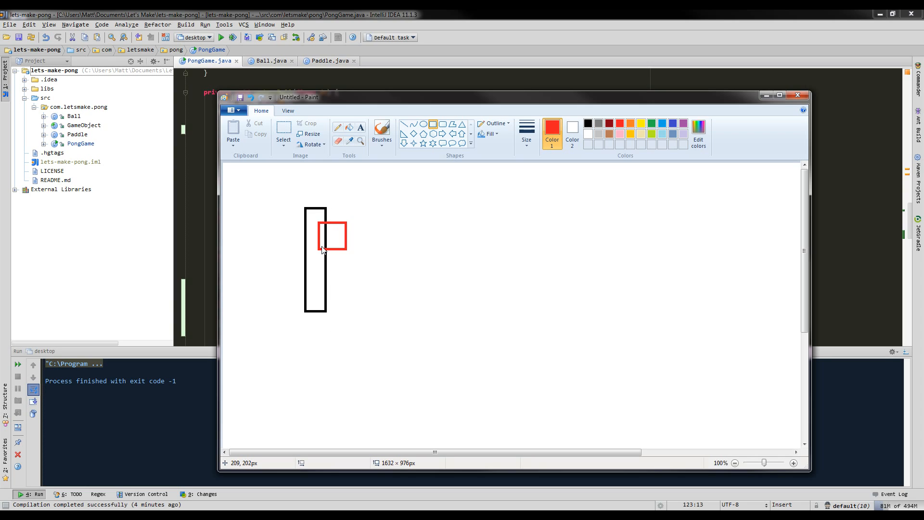
mouse_move(321, 237)
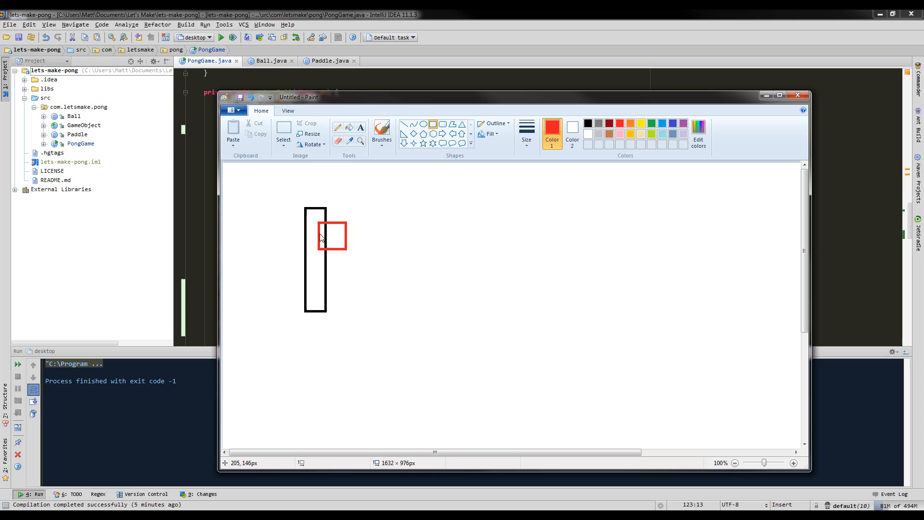
mouse_move(319, 249)
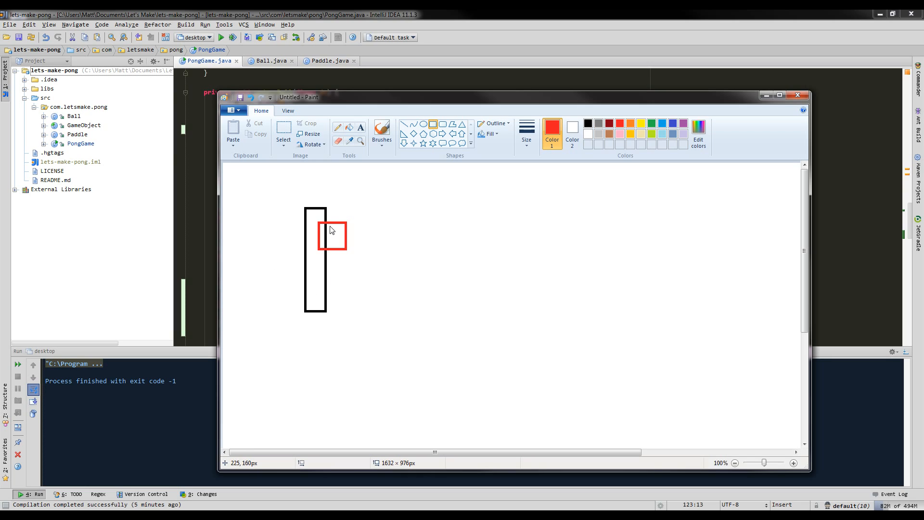
mouse_move(331, 254)
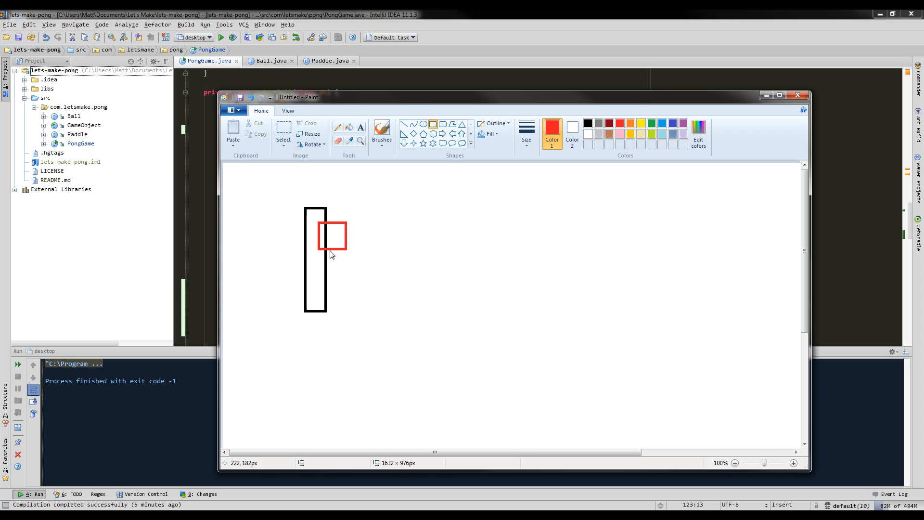
mouse_move(345, 242)
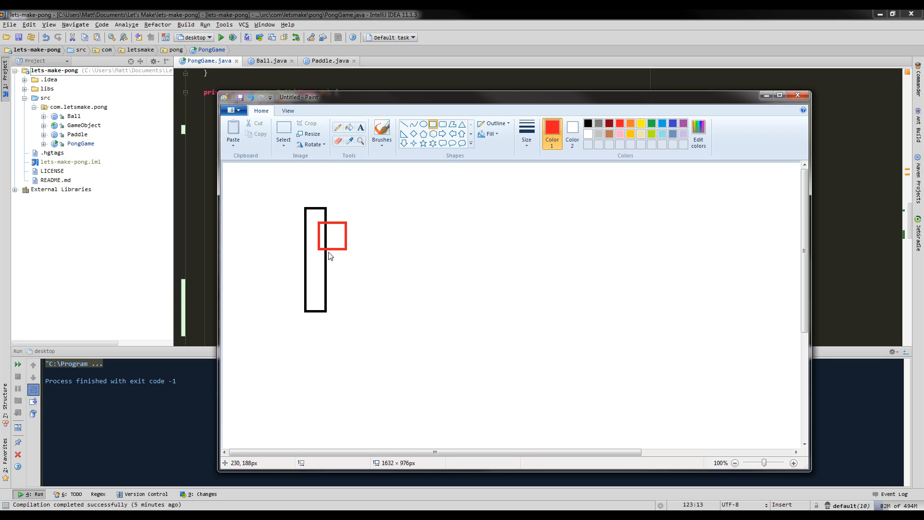
mouse_move(356, 258)
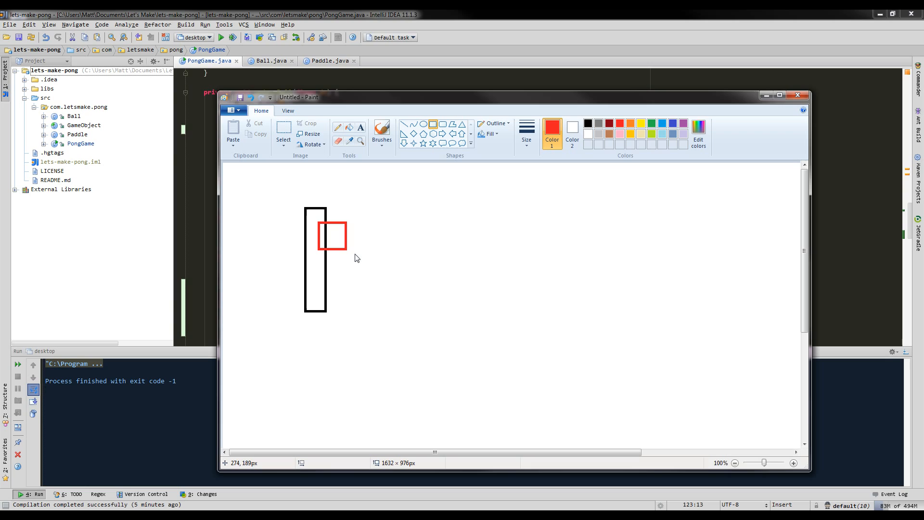
mouse_move(341, 289)
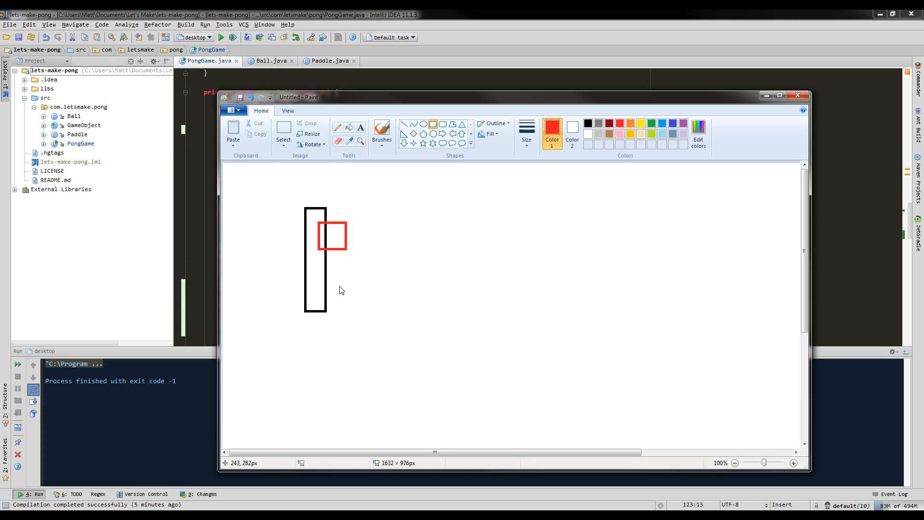
mouse_move(326, 315)
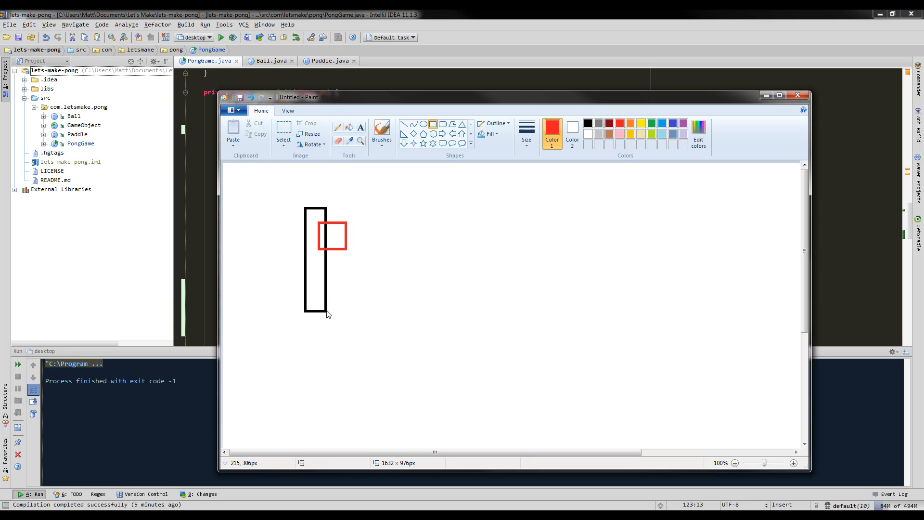
mouse_move(345, 244)
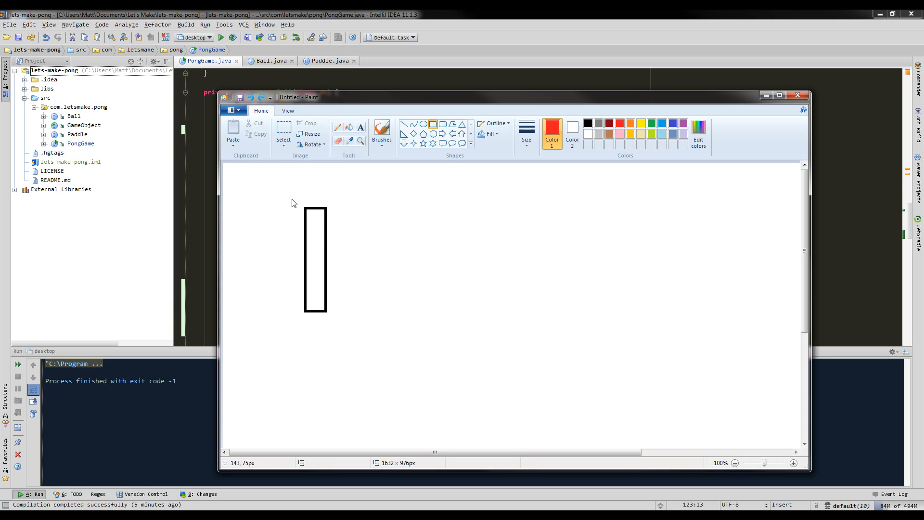
Draw the ball overlapping the paddle's top end and its left edge.
drag(292, 178, 323, 222)
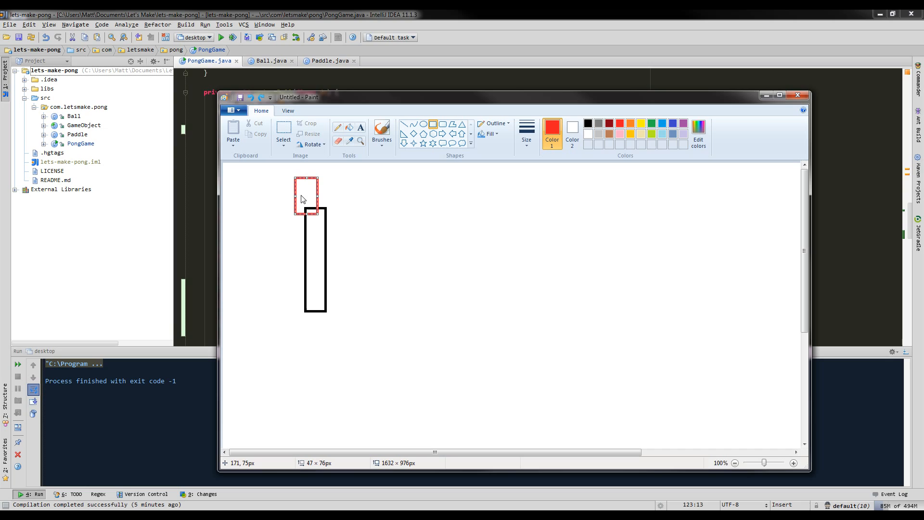
mouse_move(279, 210)
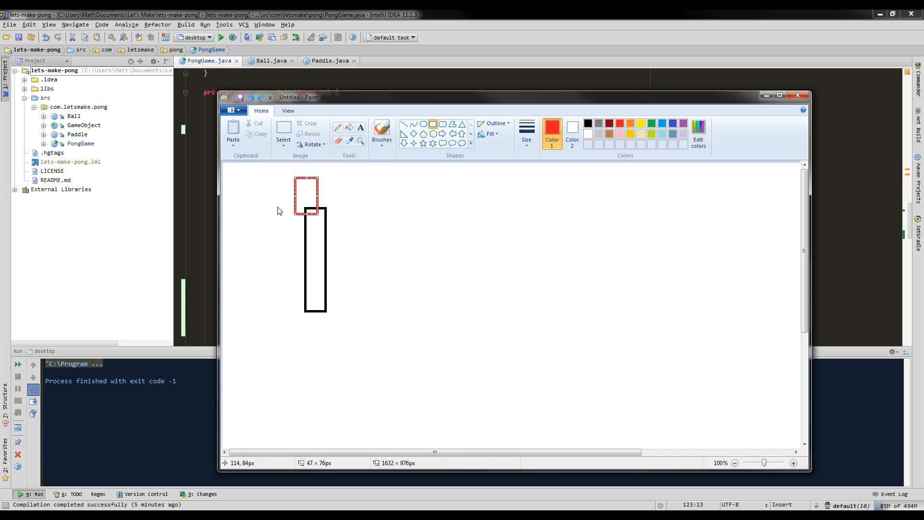
mouse_move(312, 249)
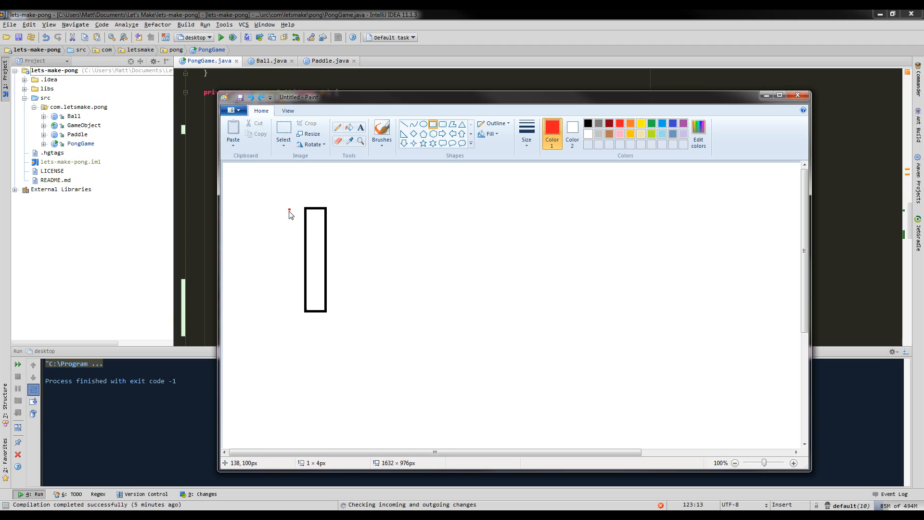
drag(290, 229, 320, 267)
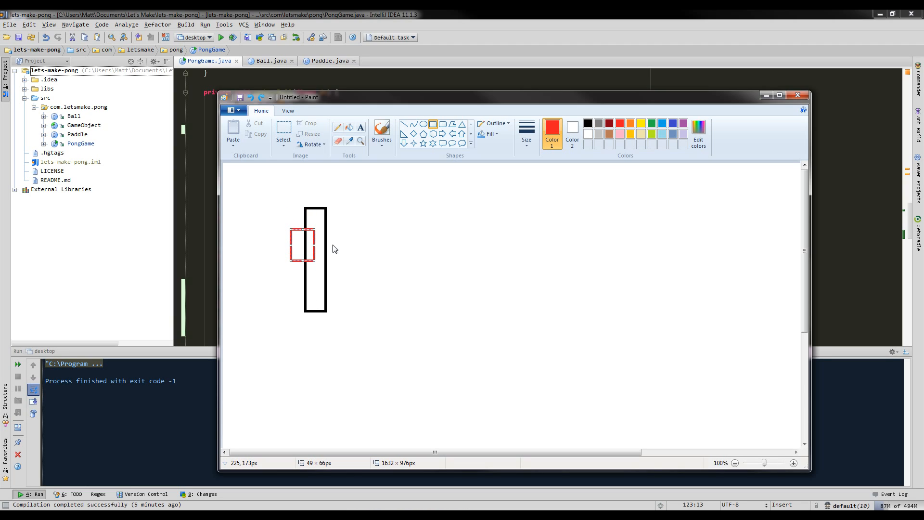
mouse_move(247, 262)
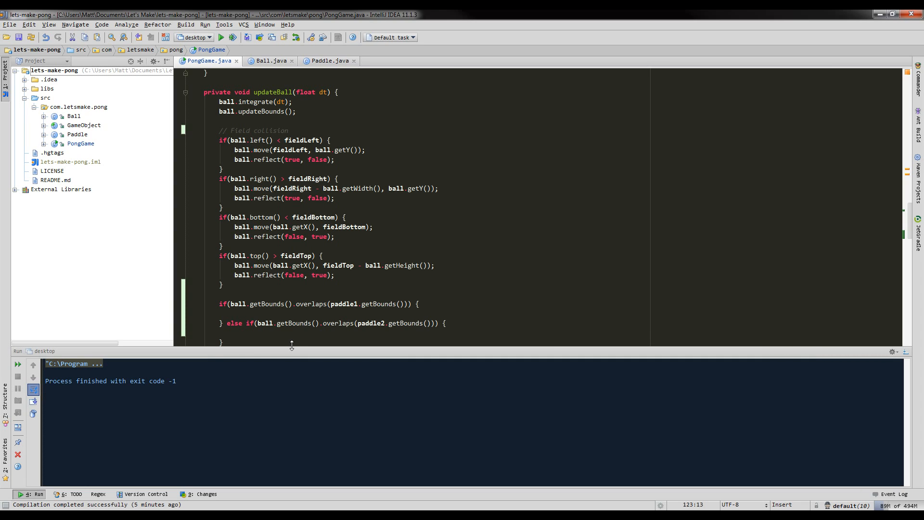
Add if(ball.left() < paddle1.right() && ball.right() > paddle1.right()) inside the paddle1 overlap block.
text(if(ball)
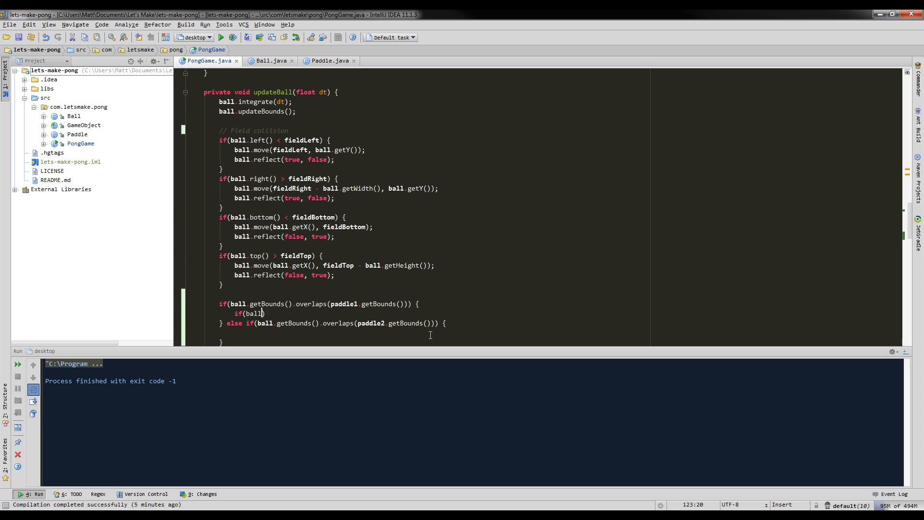
text(.left()))
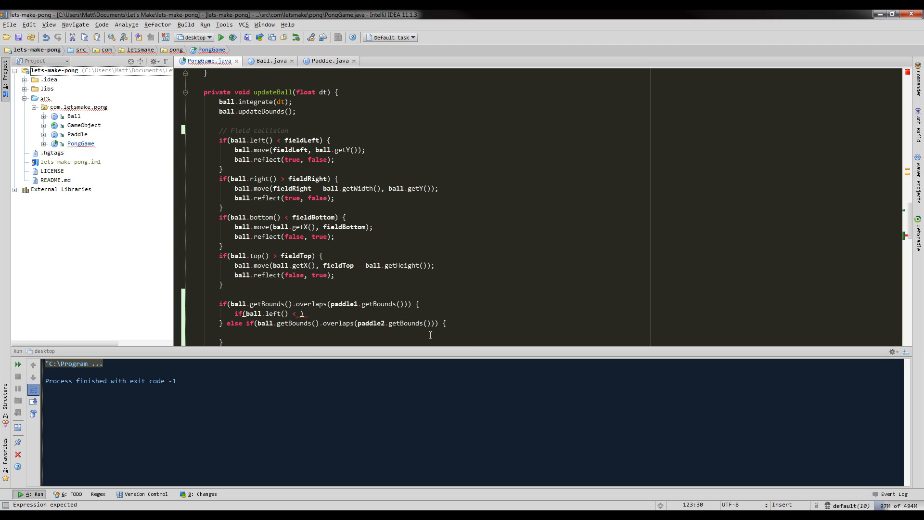
text(paddle1.right()
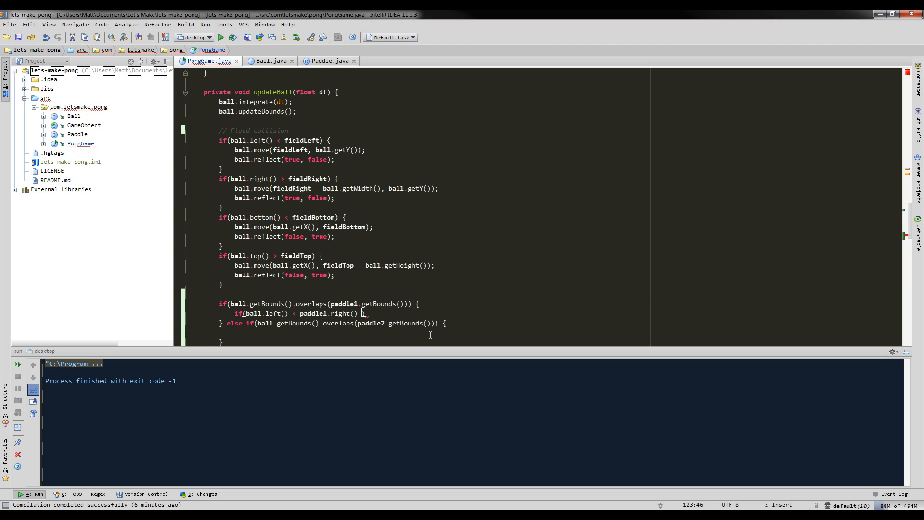
text(&& ball.right()
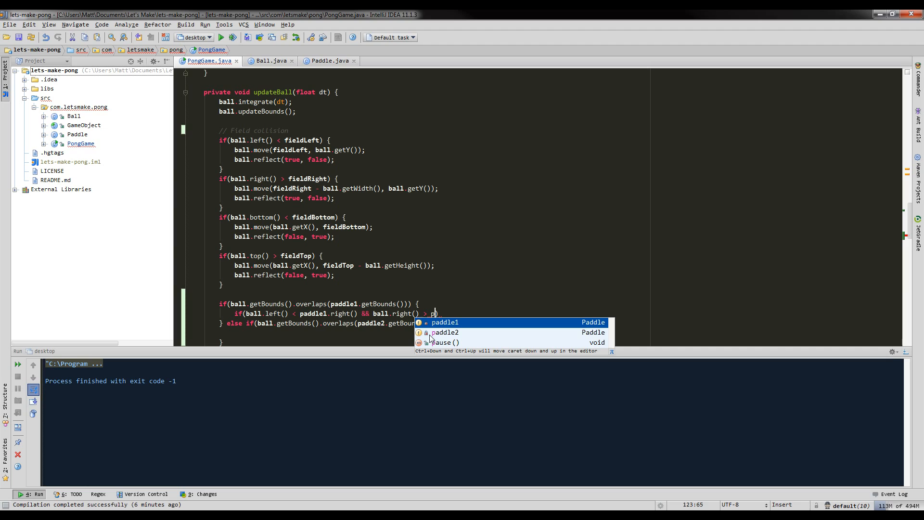
text(paddle1.right())
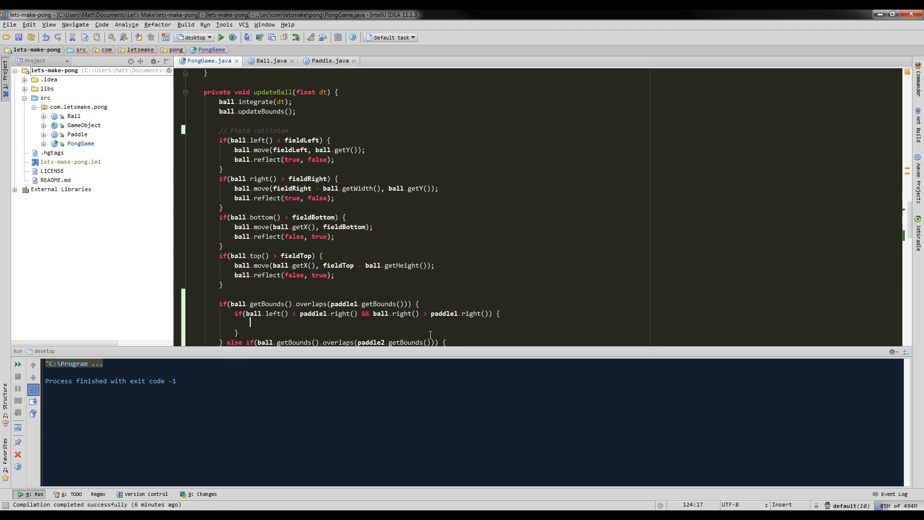
scroll(down, 3)
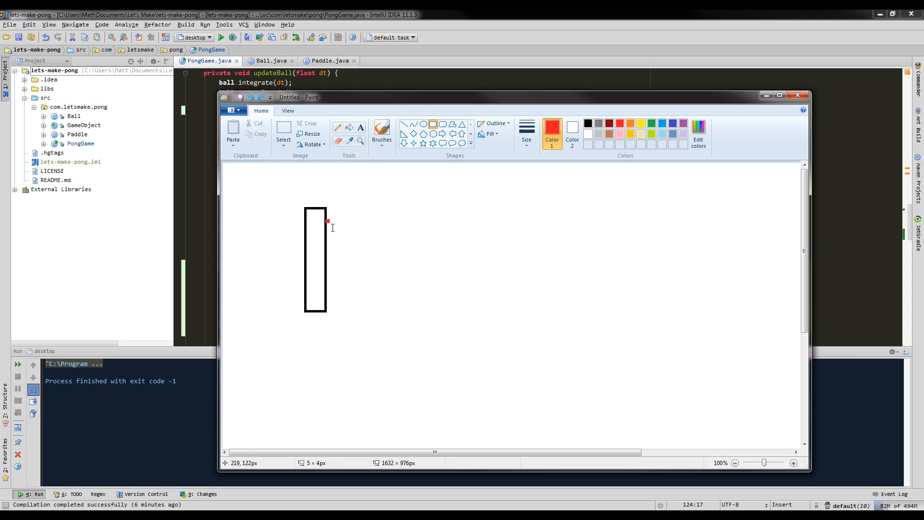
Move the ball to paddle1.right() at ball.getY() and reflect it horizontally with ball.reflect(true, false).
drag(327, 221, 359, 256)
text(ball.move();)
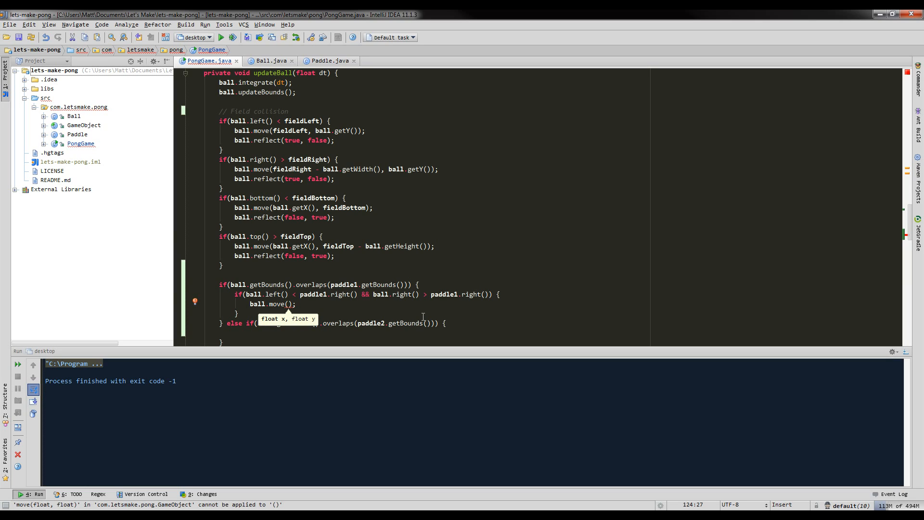
text(paddle1.right(), ball.get)
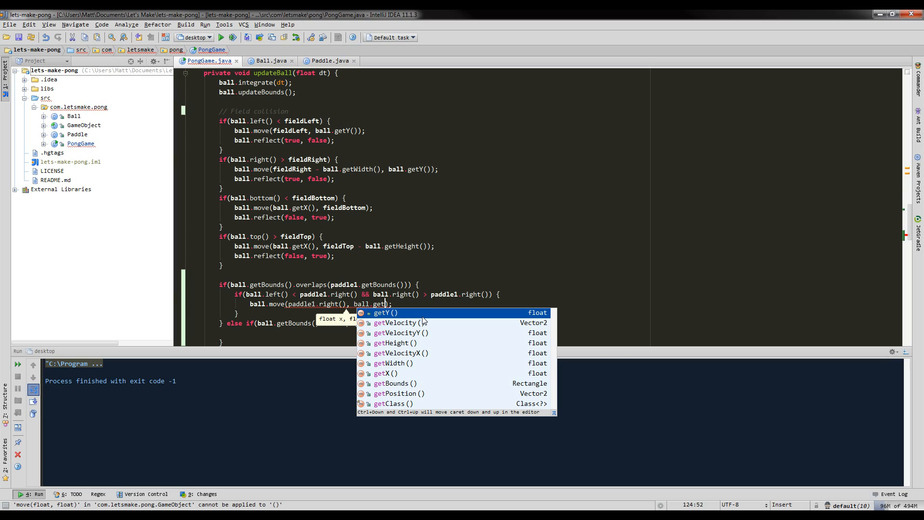
key(Enter)
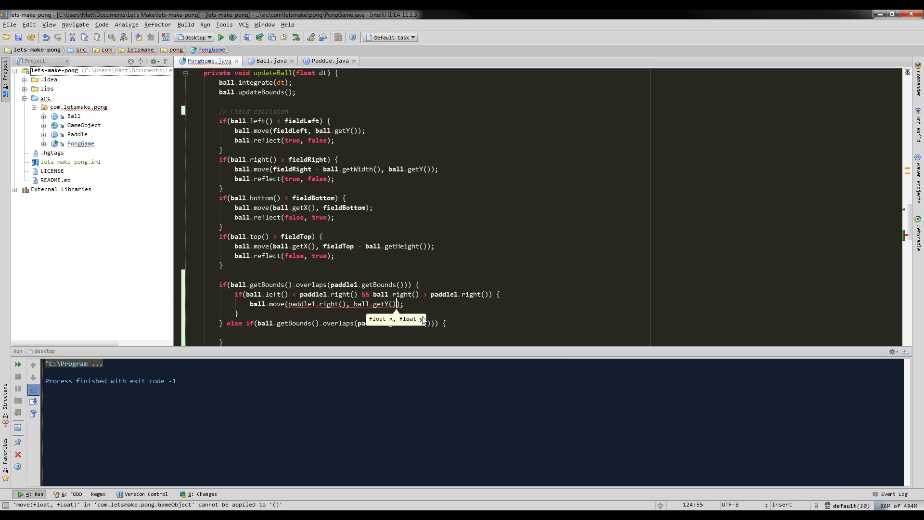
text(b)
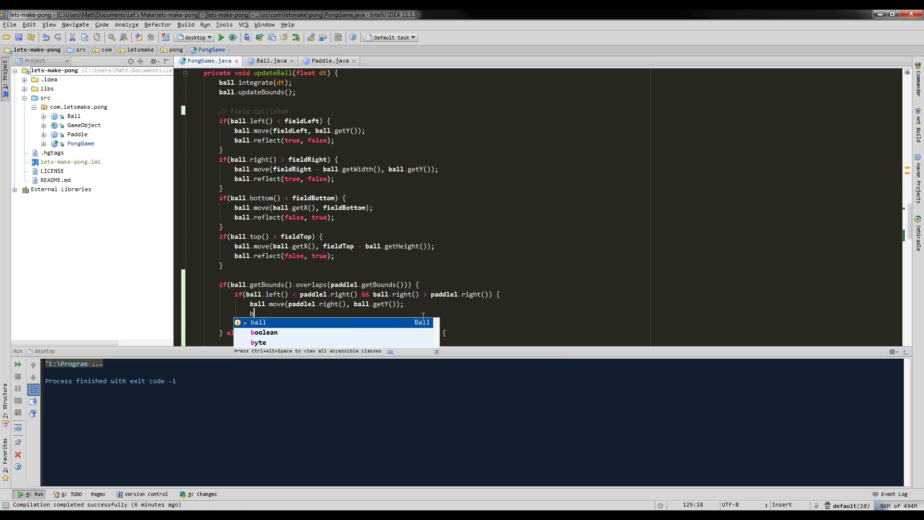
text(all.reflect(true, false);)
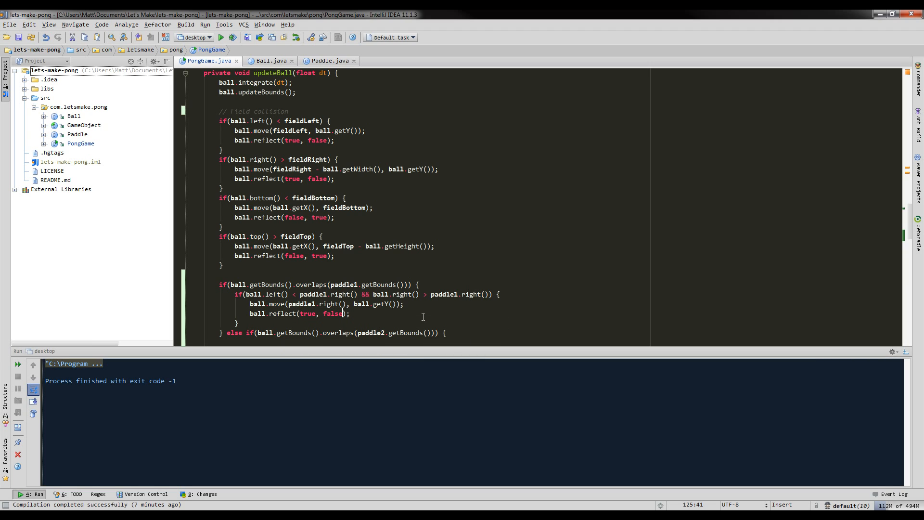
scroll(down, 3)
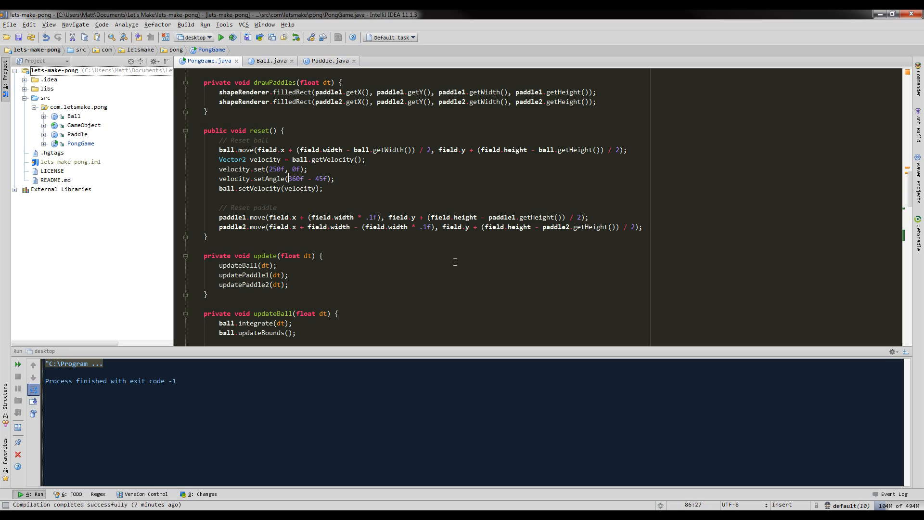
Replace the reset launch angle with -135f in velocity.setAngle and run the game.
drag(288, 179, 329, 179)
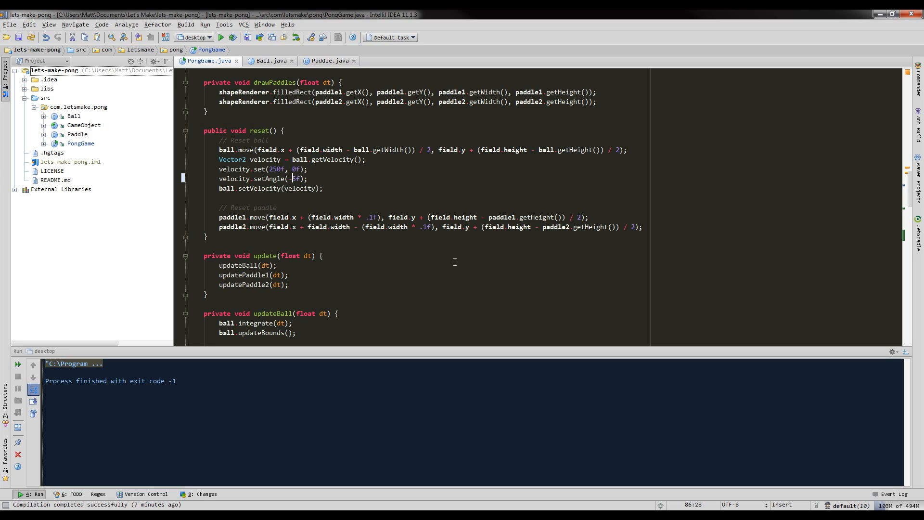
text(-135)
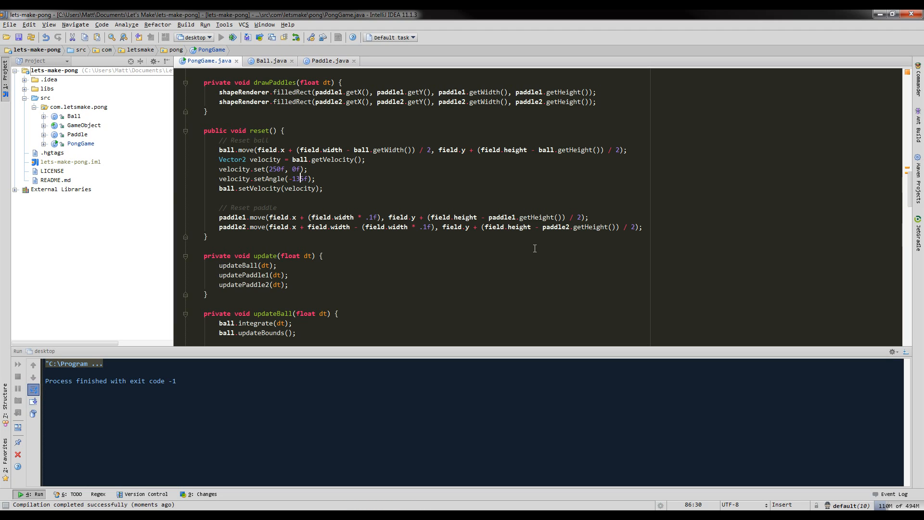
click(224, 37)
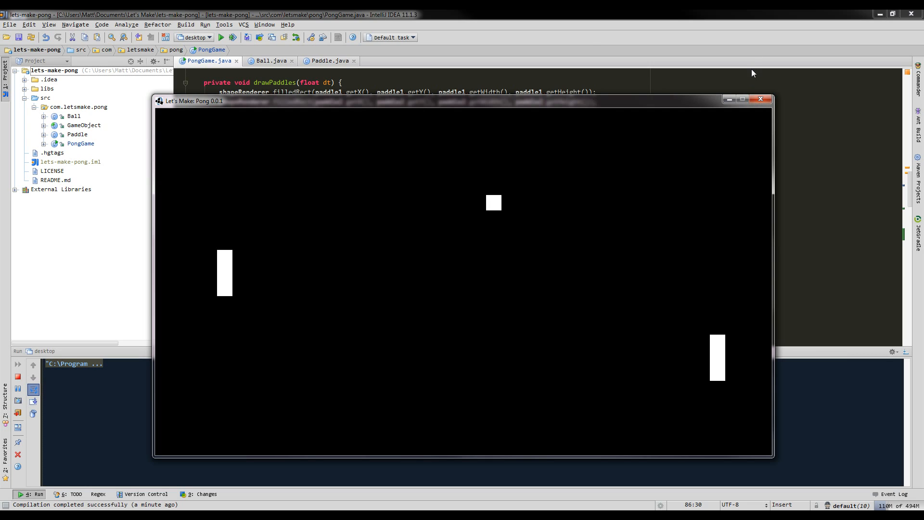
click(761, 98)
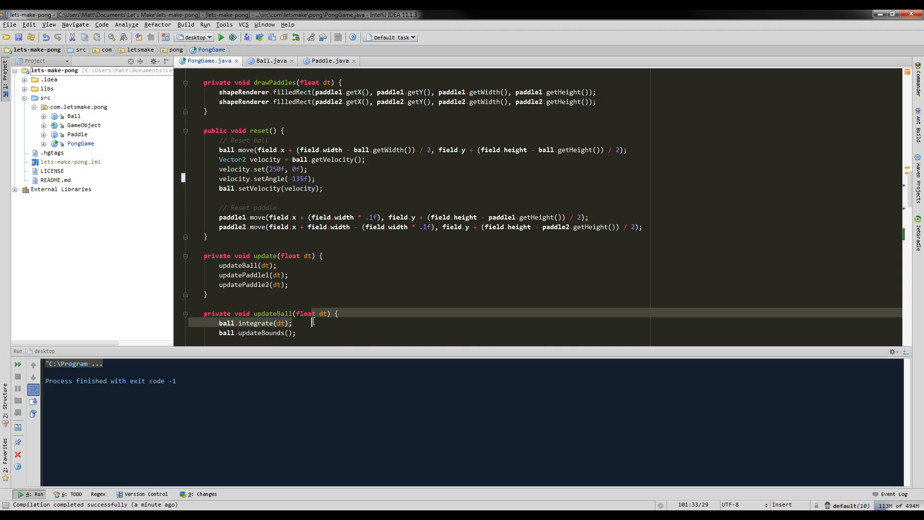
scroll(down, 3)
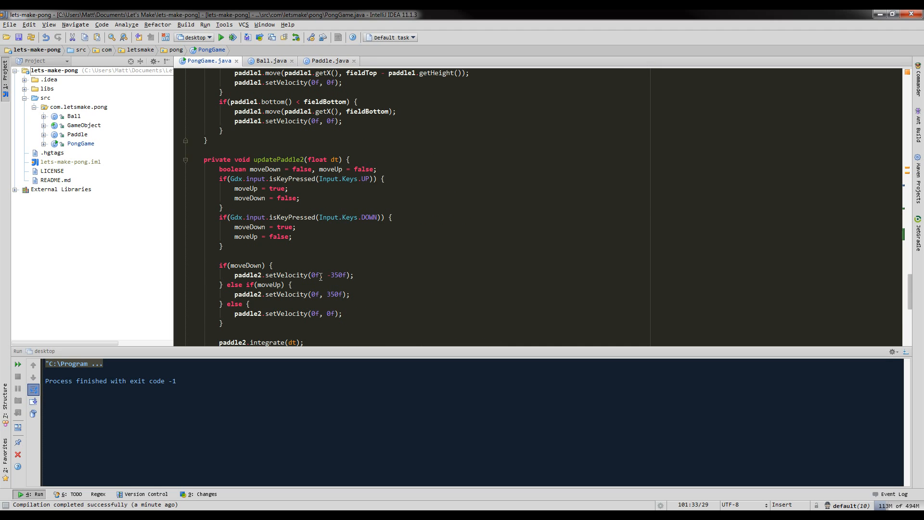
scroll(down, 3)
text(} else if(ball.getBounds().overlaps(paddle2.getBounds())) {)
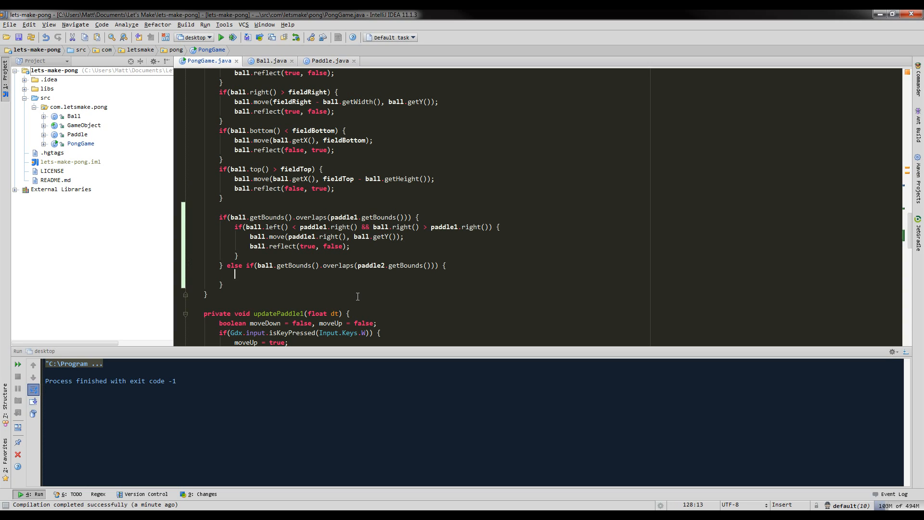
Add if(ball.right() > paddle2.left() && ball.left() < paddle2.left()) in the paddle2 branch.
text(if())
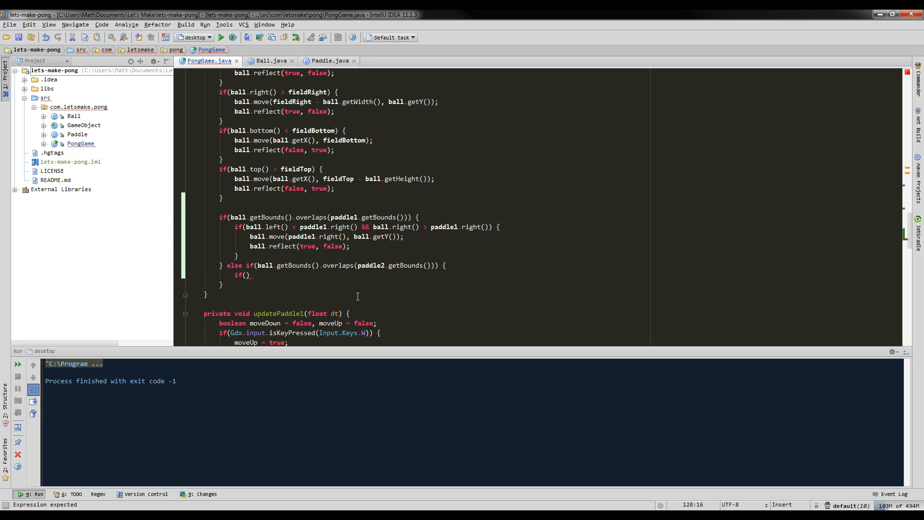
text(ball.right())
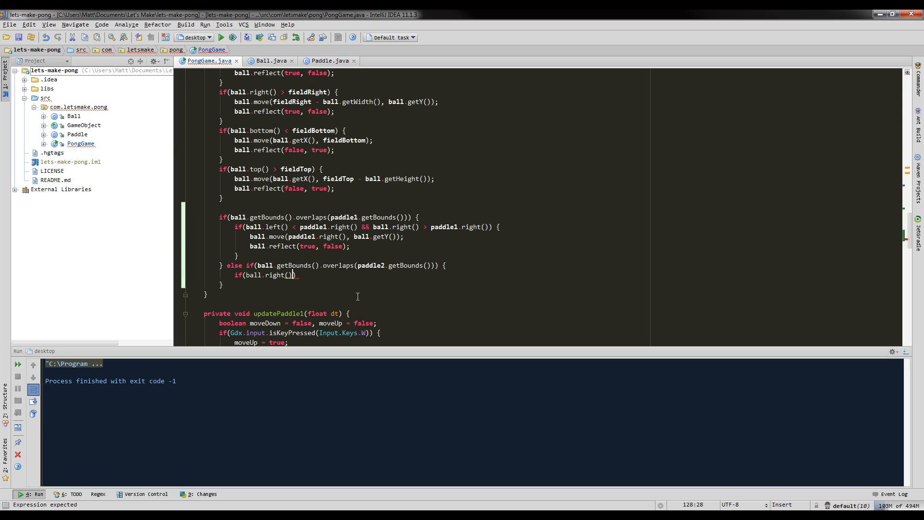
text(>)
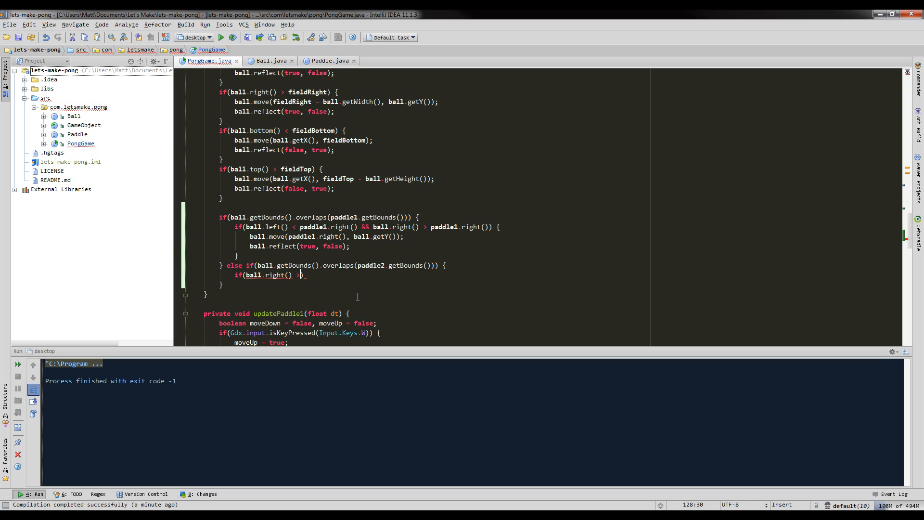
text(pa)
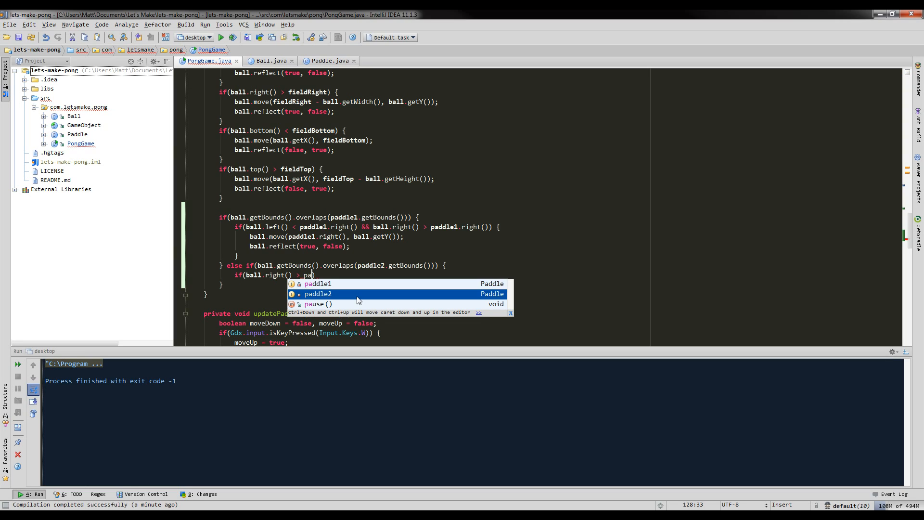
text(paddle2.)
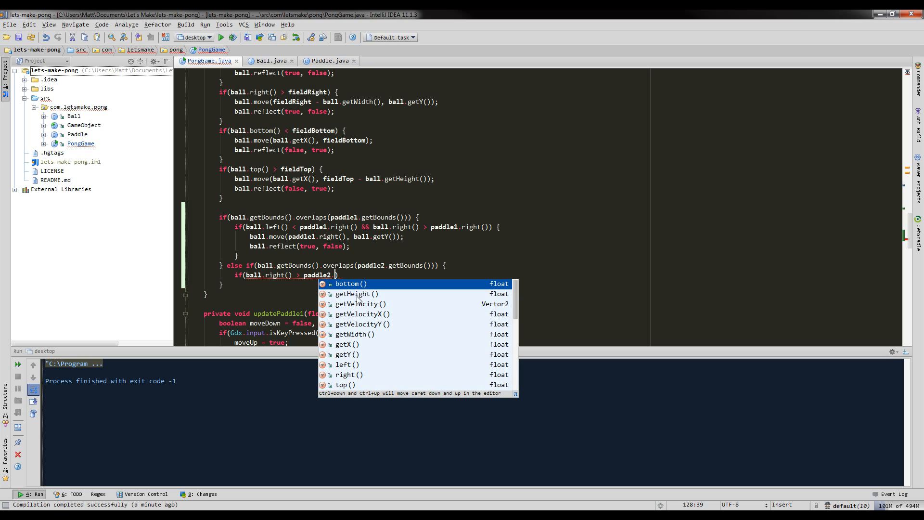
click(347, 364)
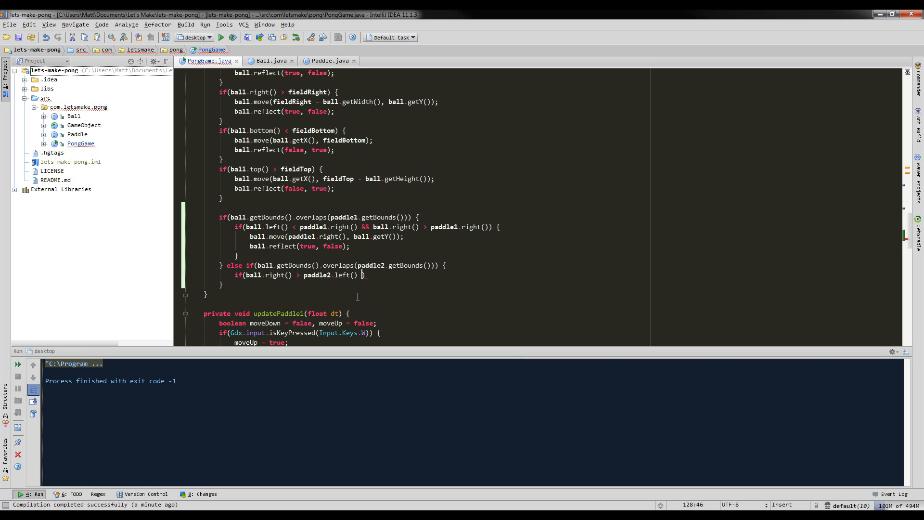
text(&&)
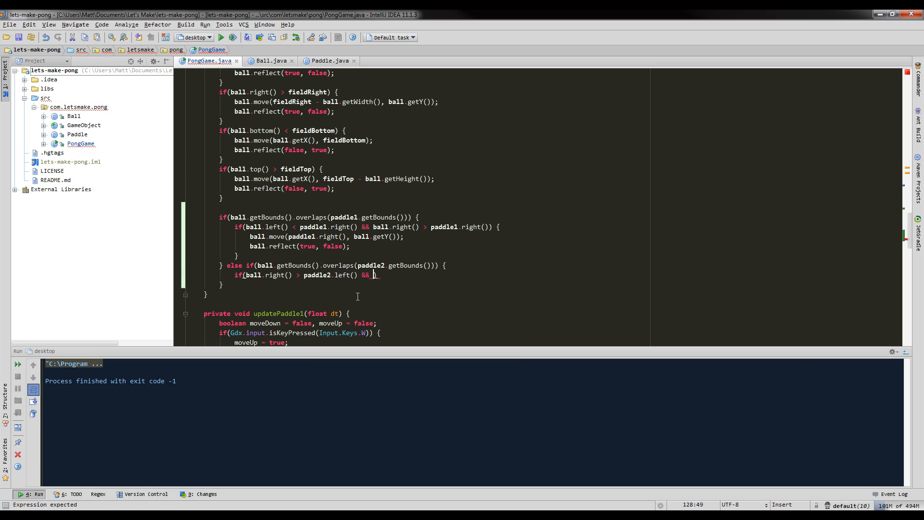
text(ball)
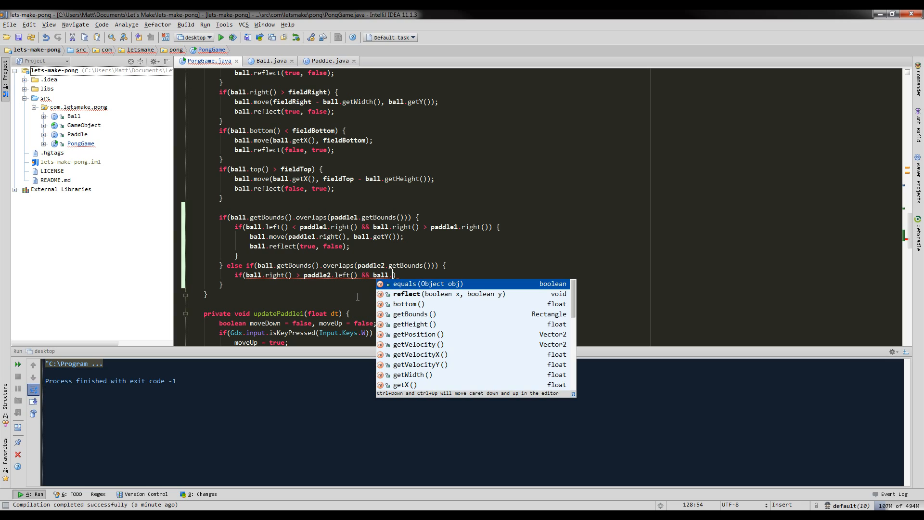
text(.left() < paddle2.left()) {)
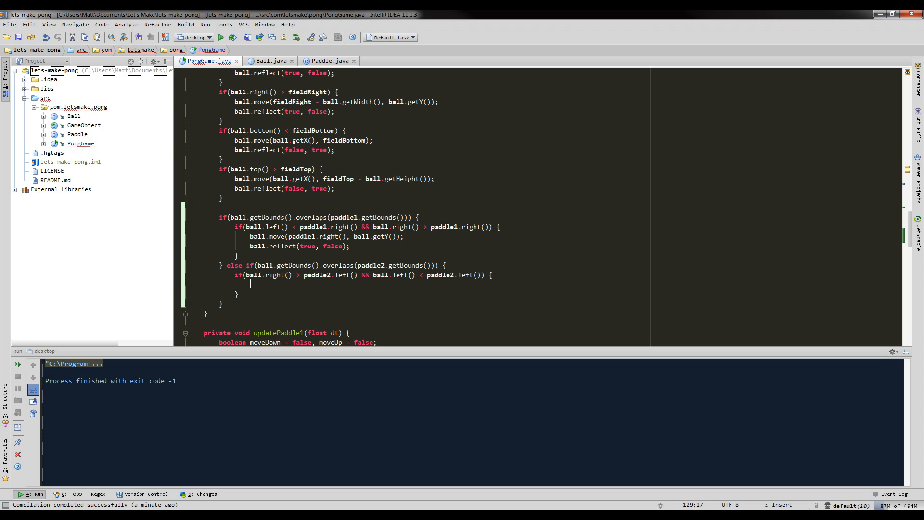
Move the ball to paddle2.left() - ball.getWidth(), reflect it horizontally, and run the game.
text(ball.move();)
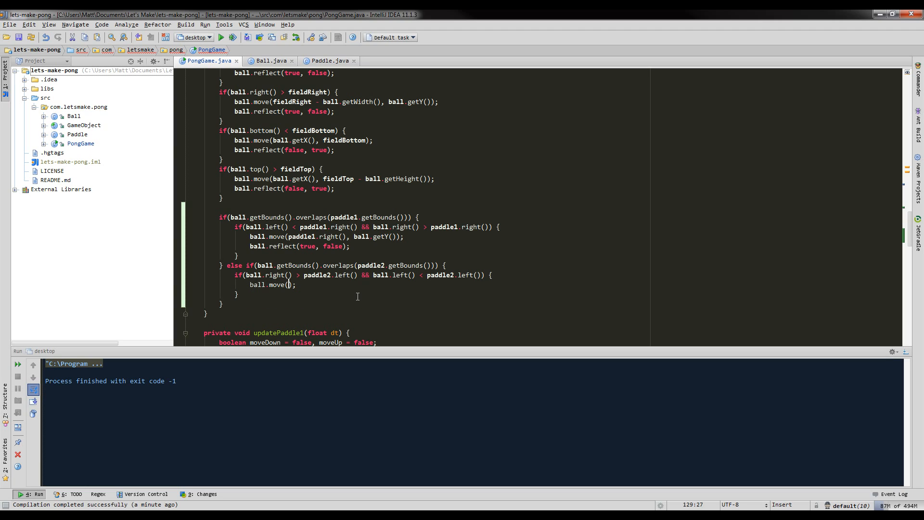
text(paddle2.left() - ball.g)
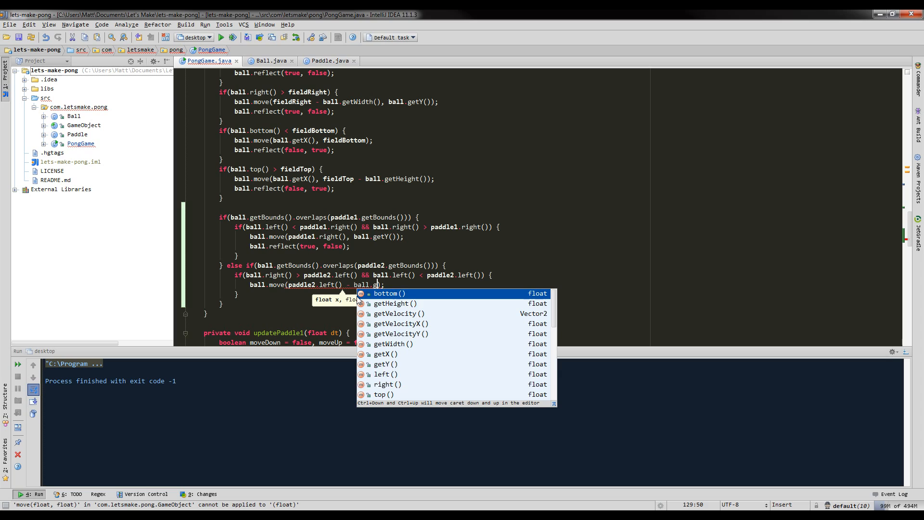
click(392, 344)
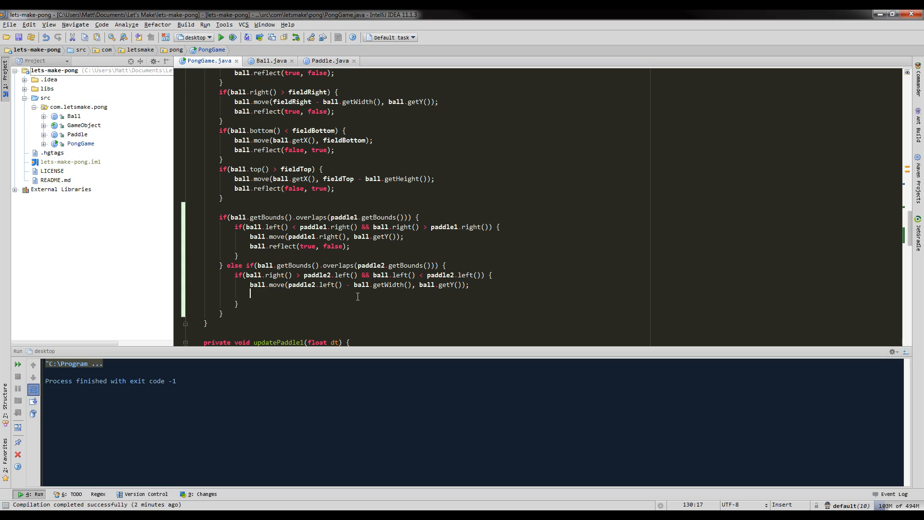
text(ball.reflect(true);)
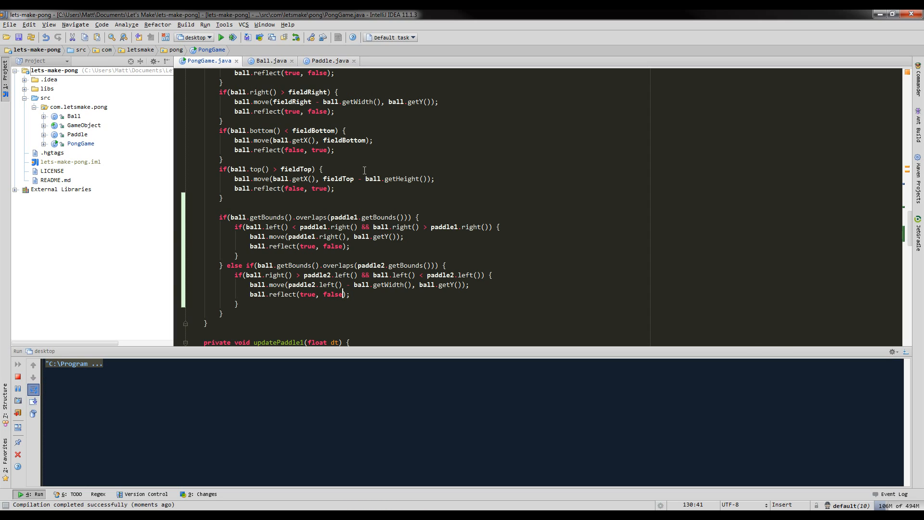
click(224, 36)
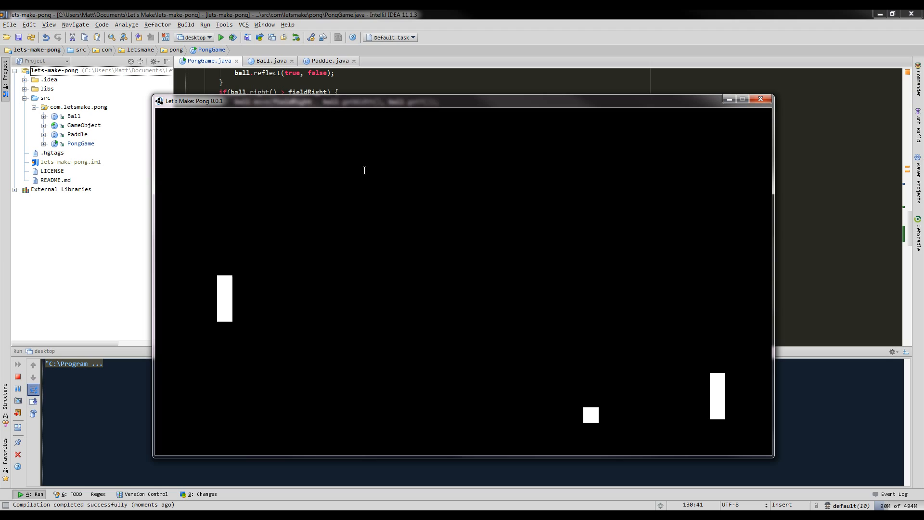
Focus the running Pong window to watch the ball bounce between the paddles.
click(760, 98)
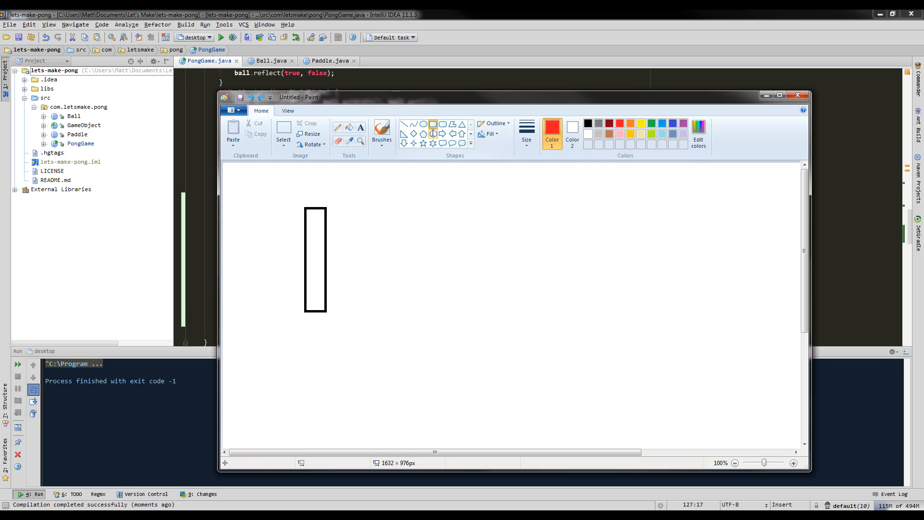
mouse_move(348, 244)
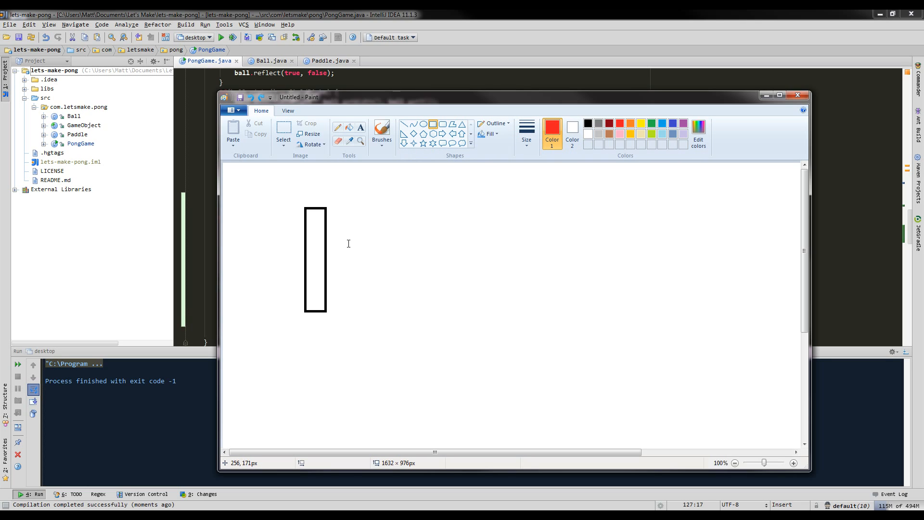
mouse_move(321, 246)
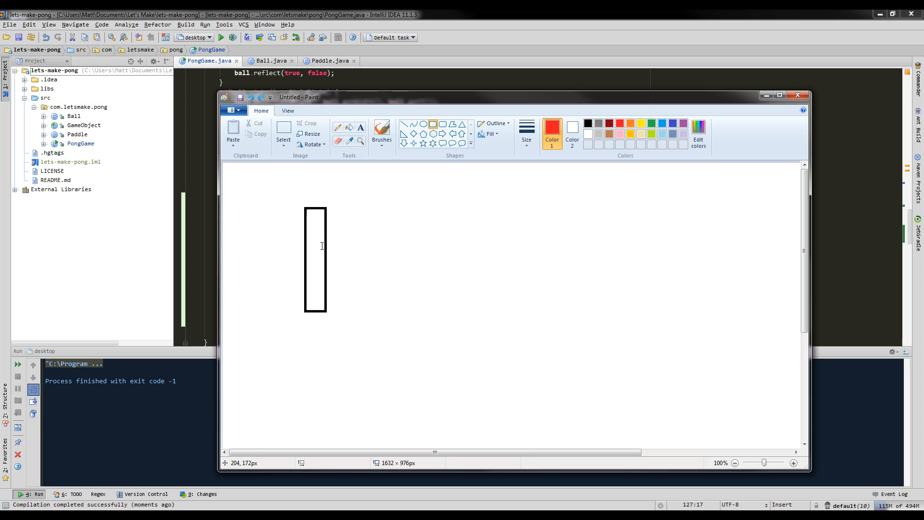
Draw the red ball square against the paddle, above its top, and overlapping its right edge.
drag(322, 246, 352, 272)
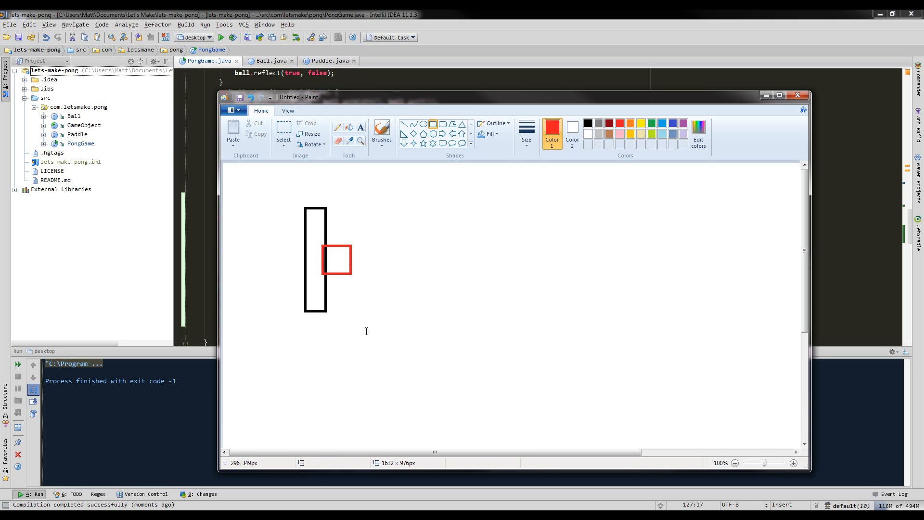
mouse_move(335, 255)
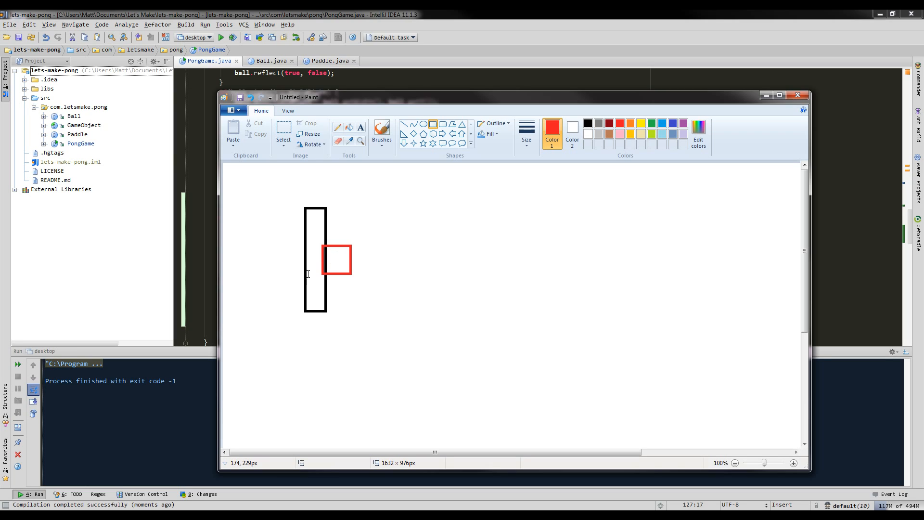
mouse_move(383, 301)
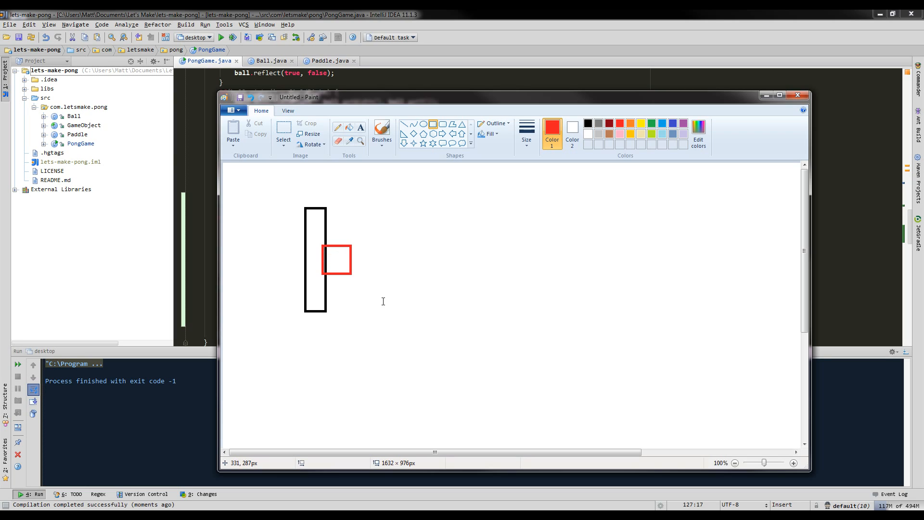
mouse_move(381, 302)
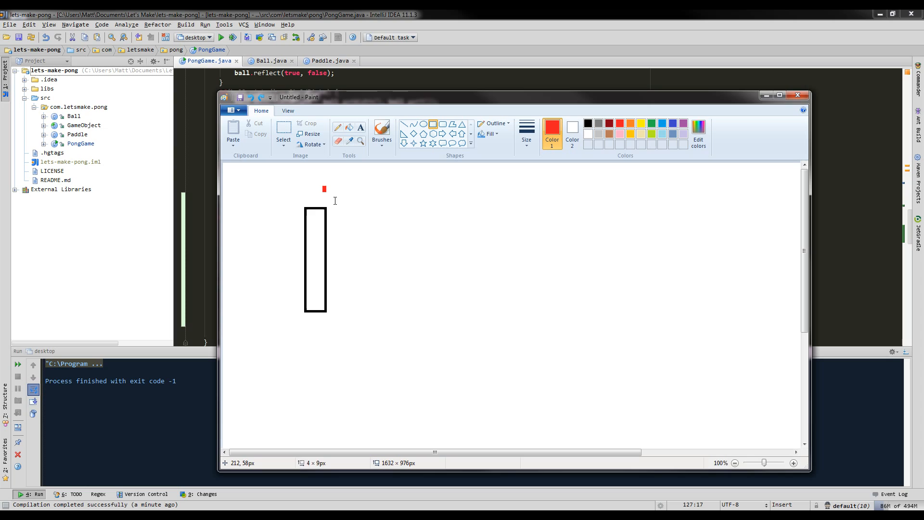
drag(325, 189, 347, 214)
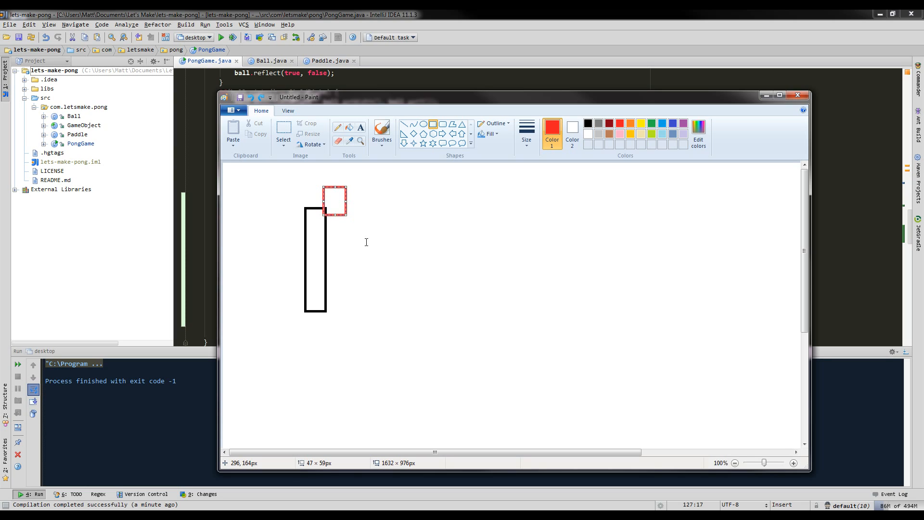
drag(335, 201, 339, 313)
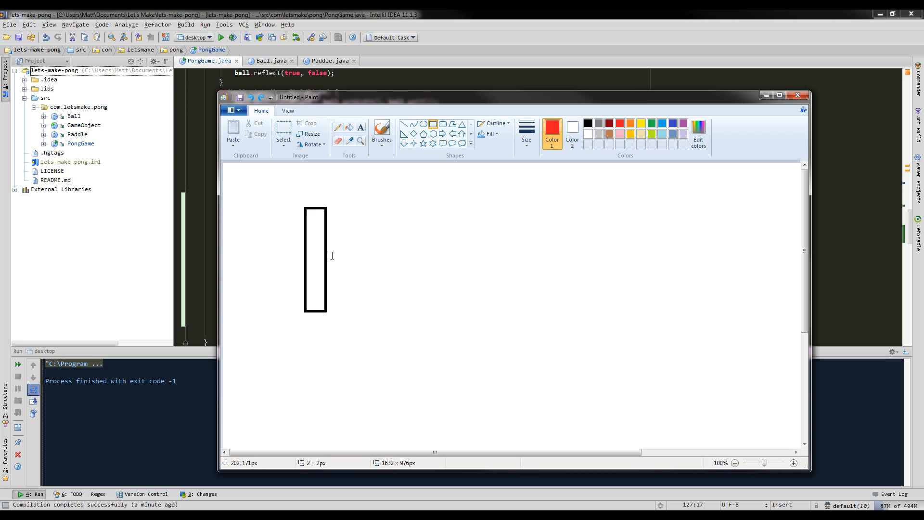
drag(319, 245, 355, 269)
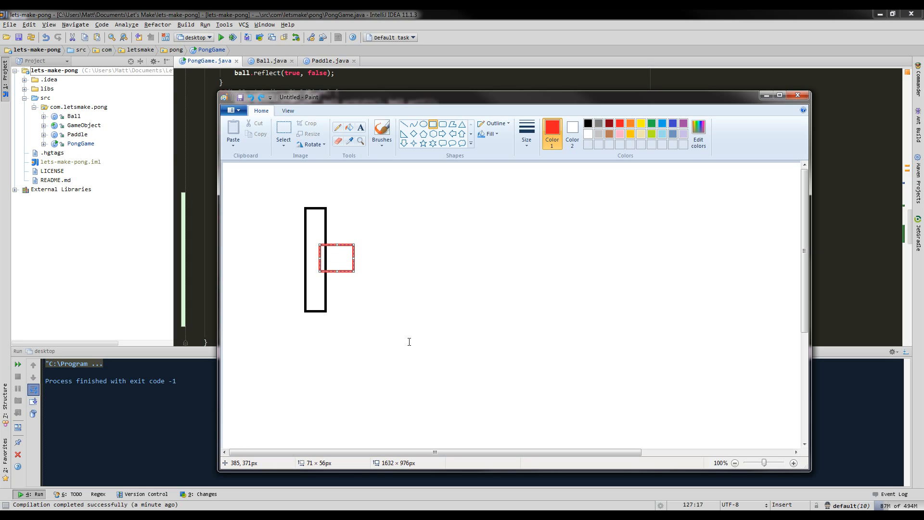
mouse_move(352, 343)
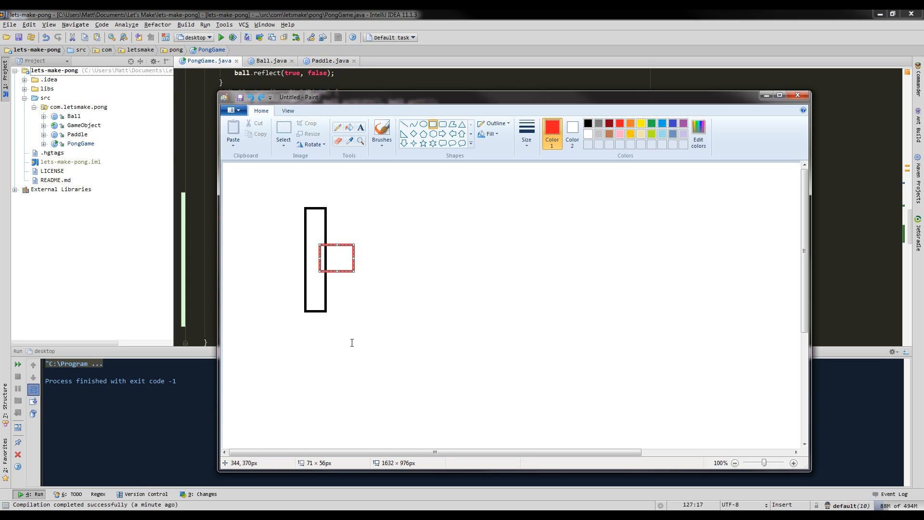
mouse_move(362, 340)
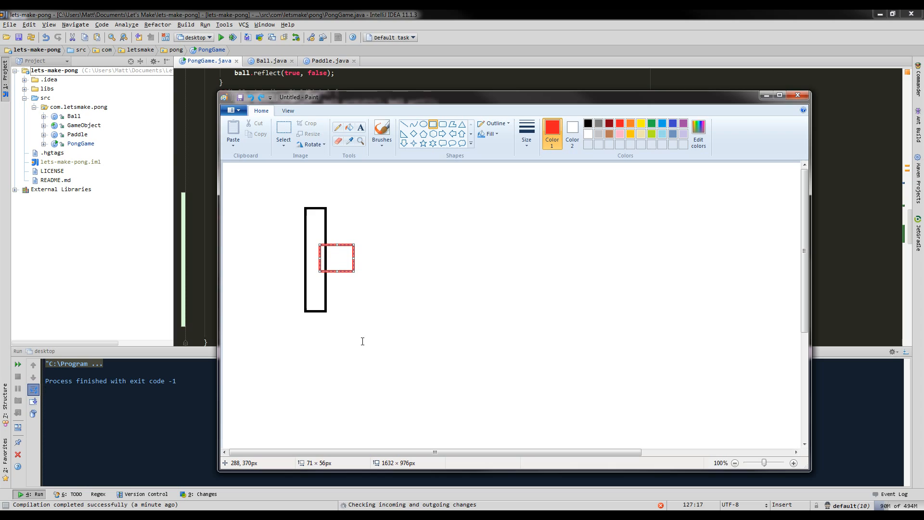
mouse_move(363, 318)
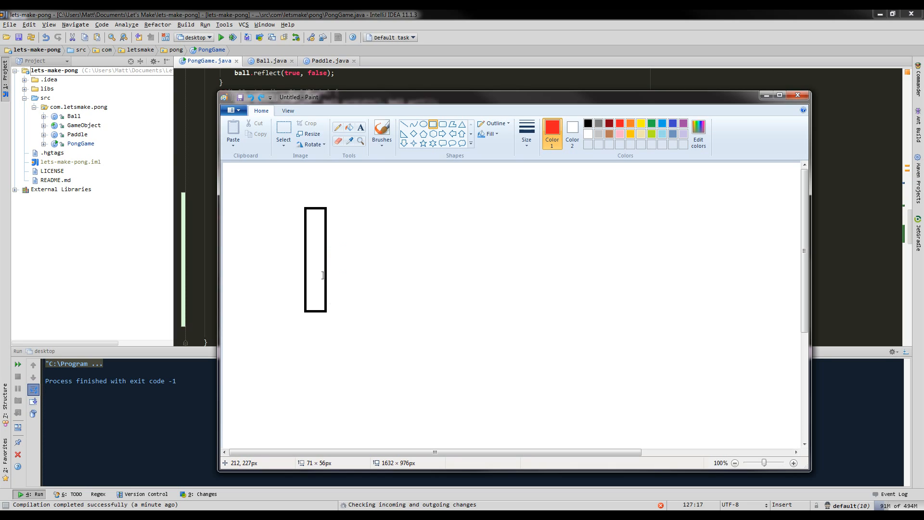
Draw the ball at the paddle's bottom corner with red rebound-angle lines, then return to the editor.
drag(322, 297, 358, 327)
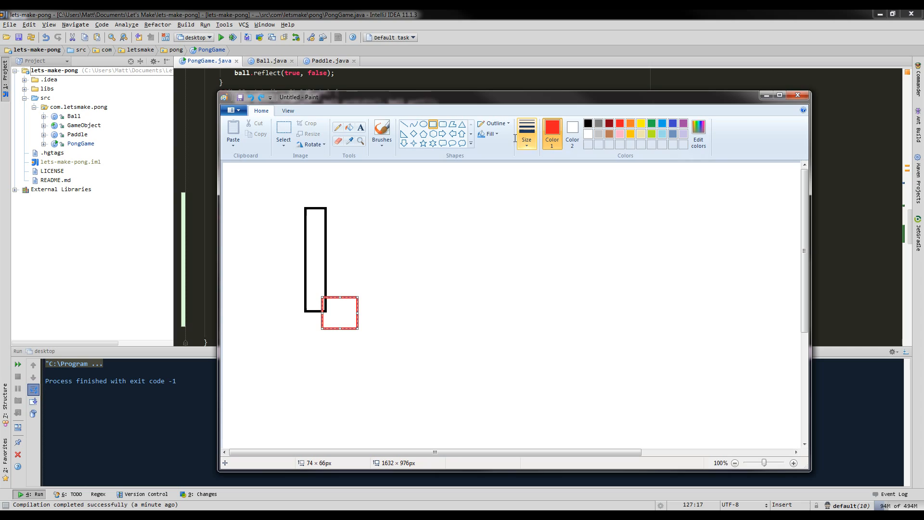
drag(374, 340, 387, 363)
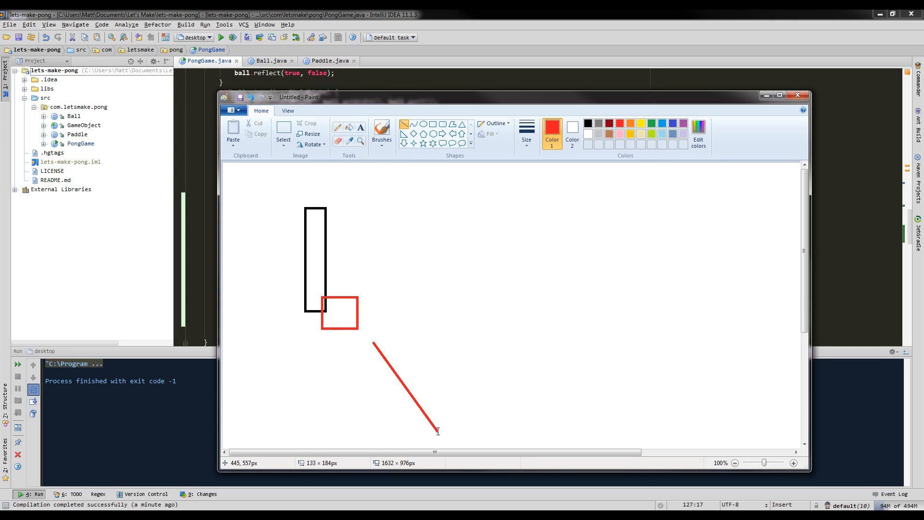
mouse_move(376, 200)
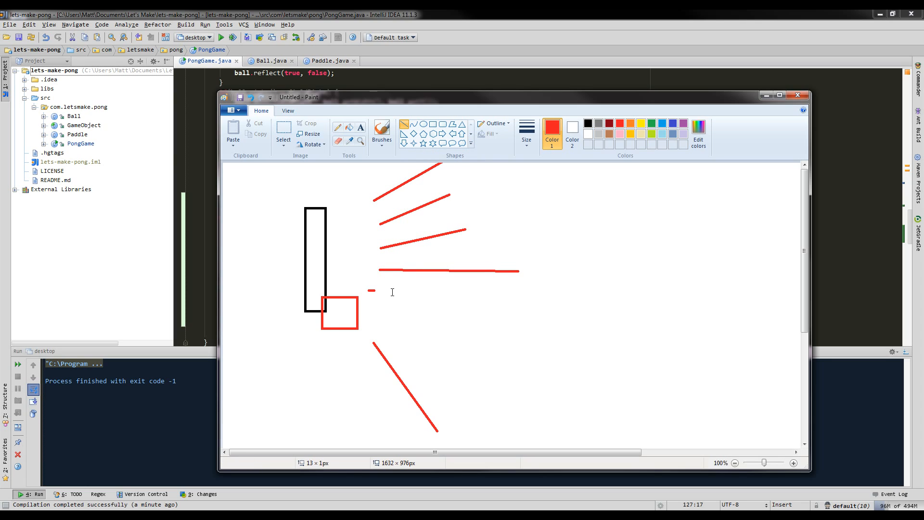
drag(368, 306, 484, 398)
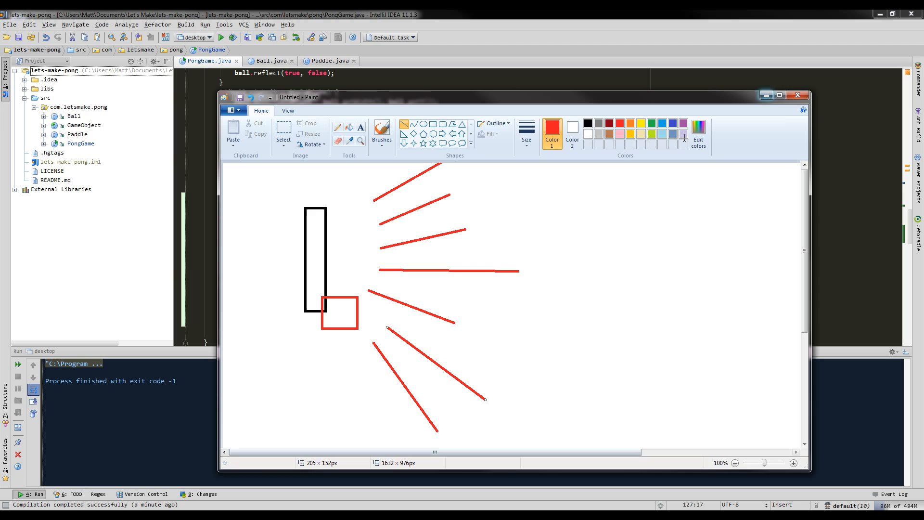
click(797, 94)
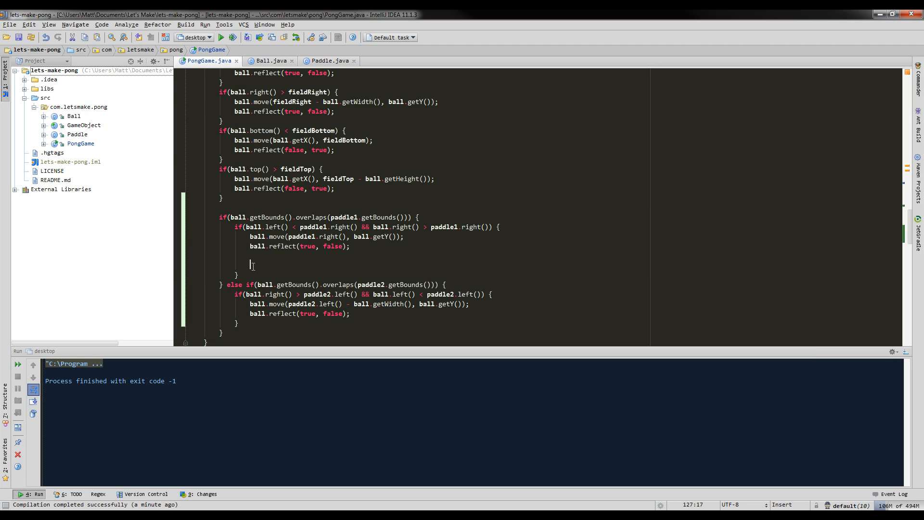
Declare floats ballCenterY and paddleCenterY from the ball's Y and paddle1's Y plus half its height.
text(float)
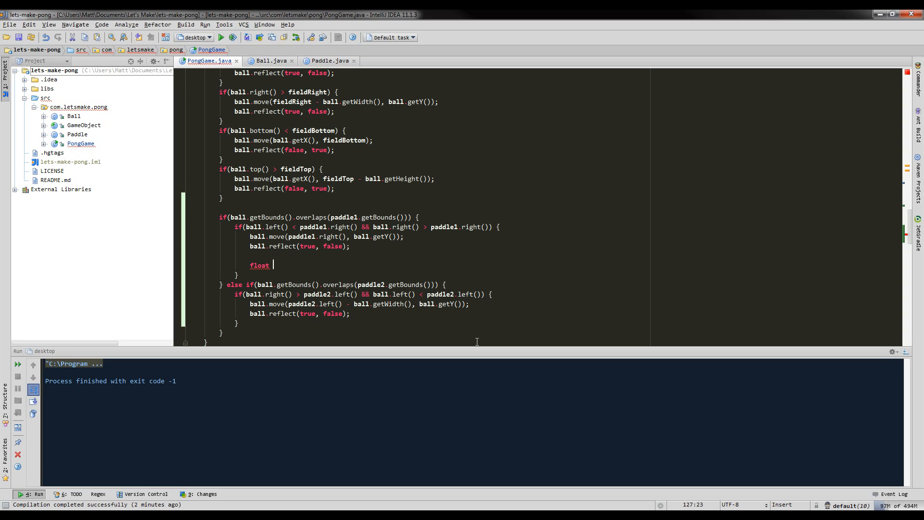
text(b)
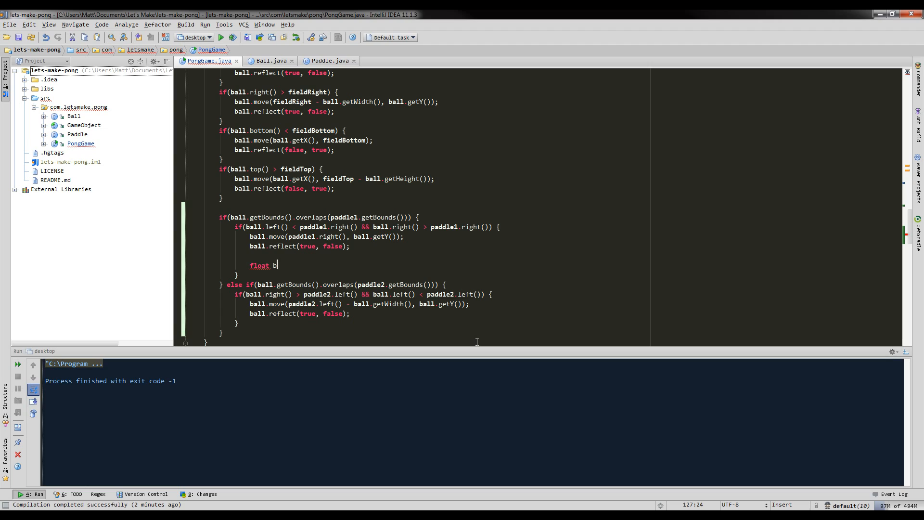
text(allCenterY)
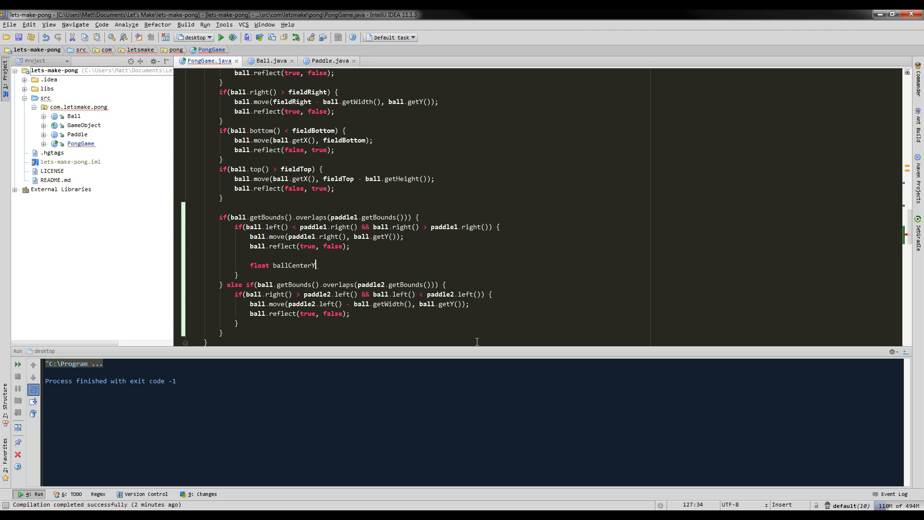
text(= ball.getY() +)
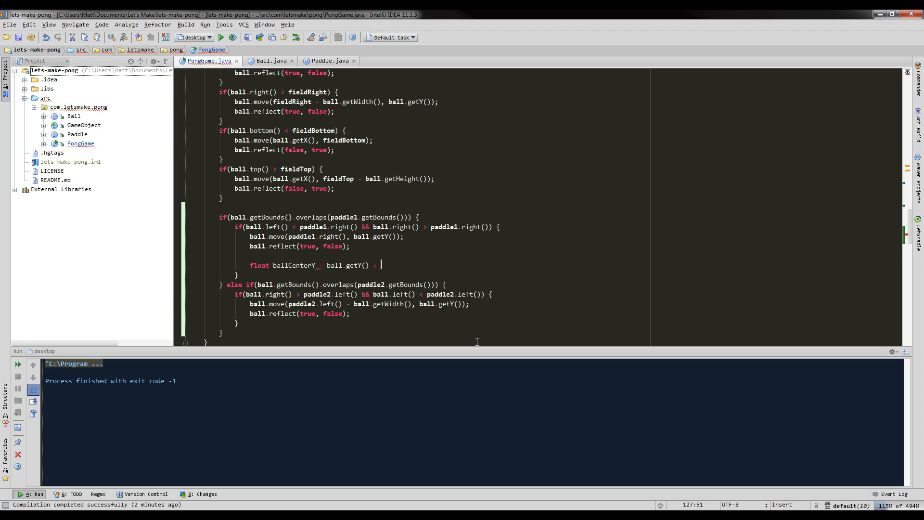
text((ball).)
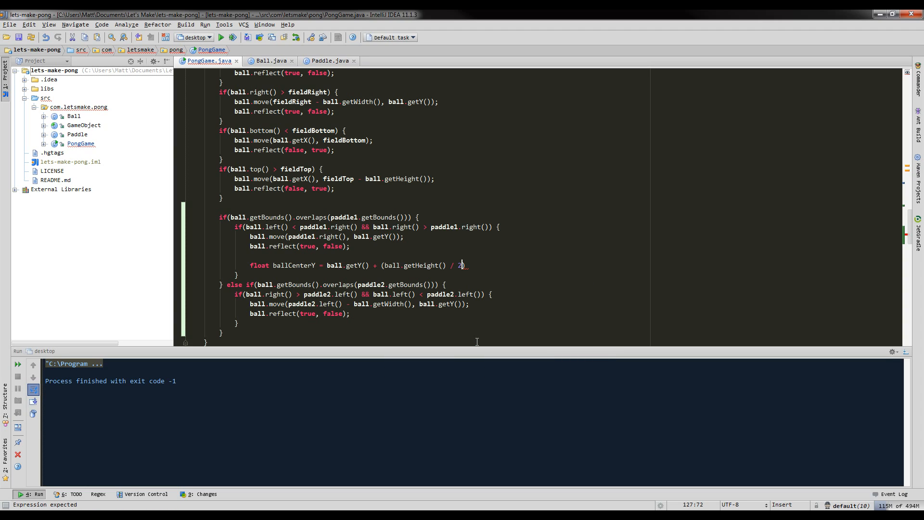
text(f);)
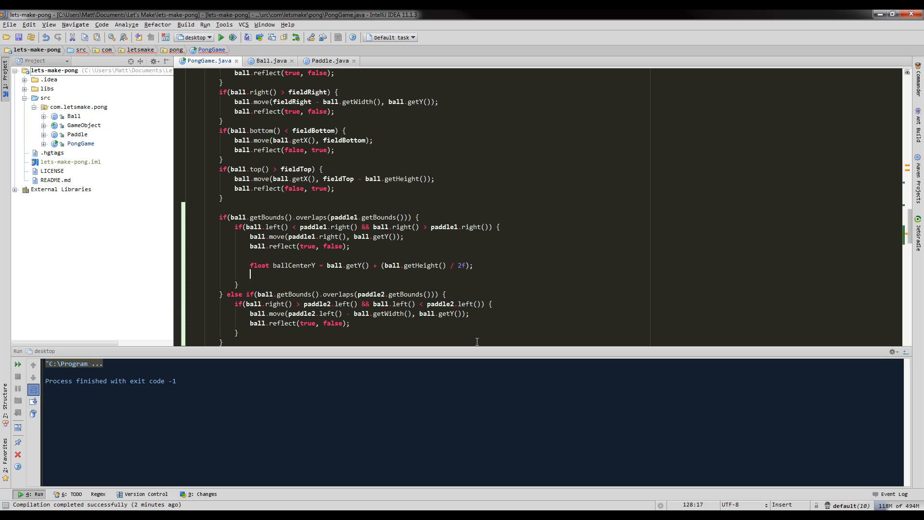
text(float paddleCenterY = paddle1)
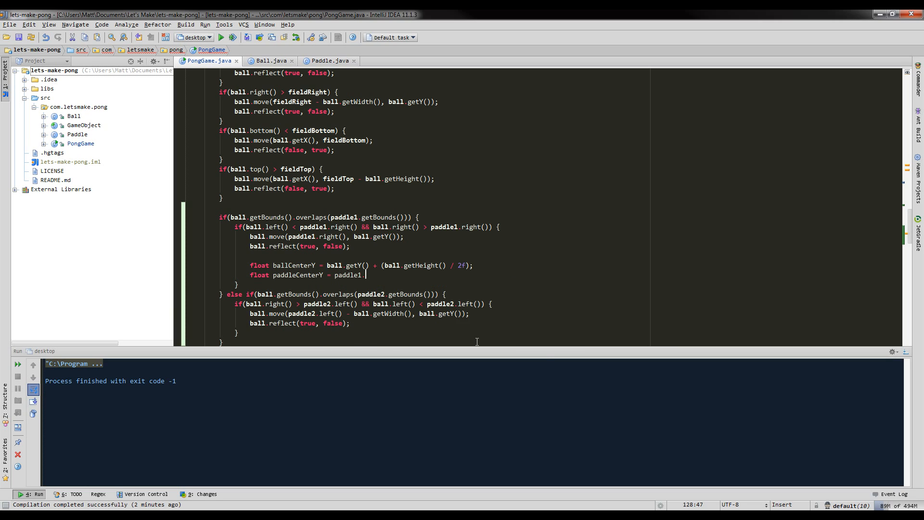
text(.getY() + ())
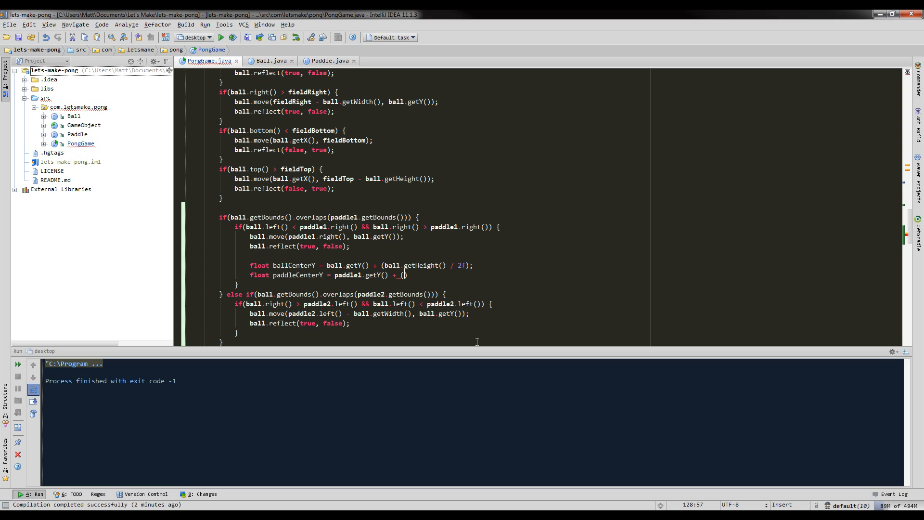
text(p)
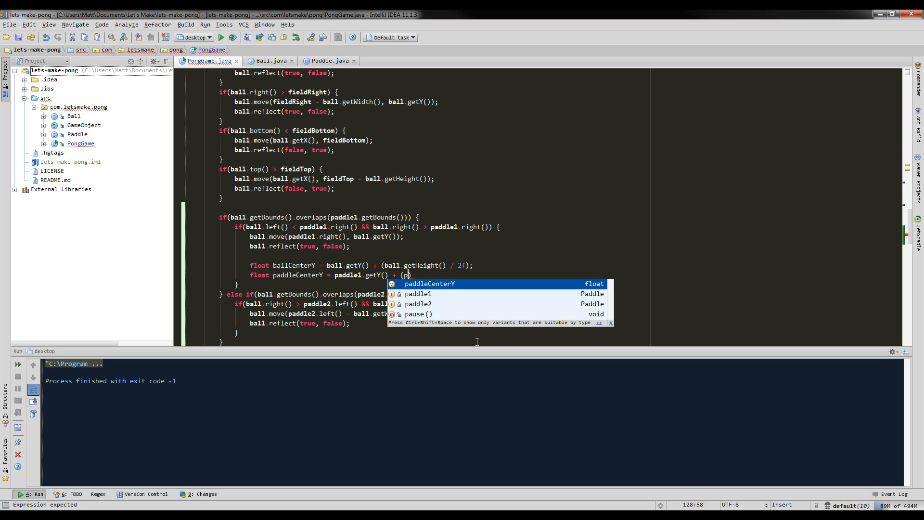
text(addle1.getHeight()
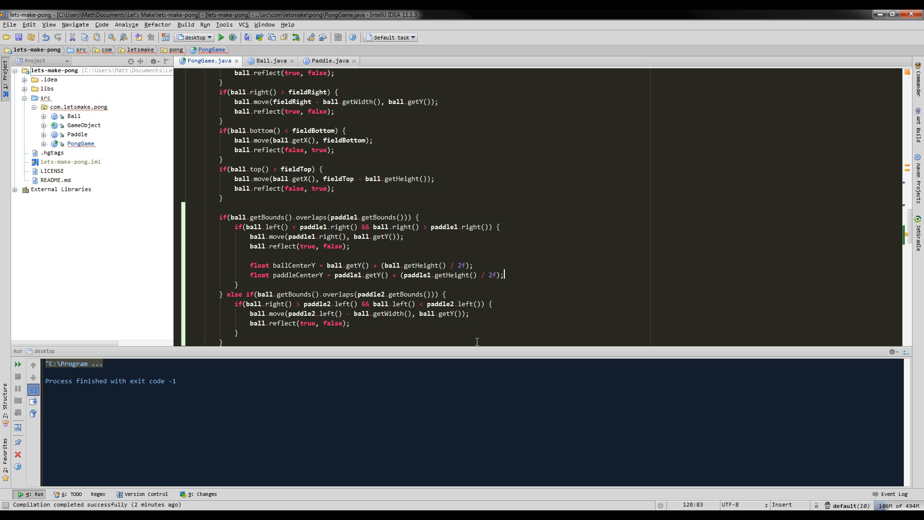
Declare difference = ballCenterY - paddleCenterY and position = difference divided by paddle1's height.
text(float di)
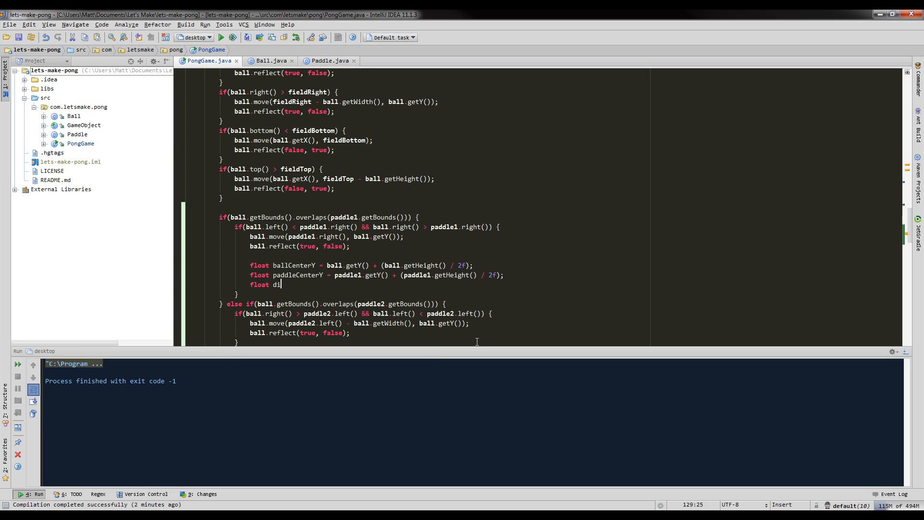
text(fference =)
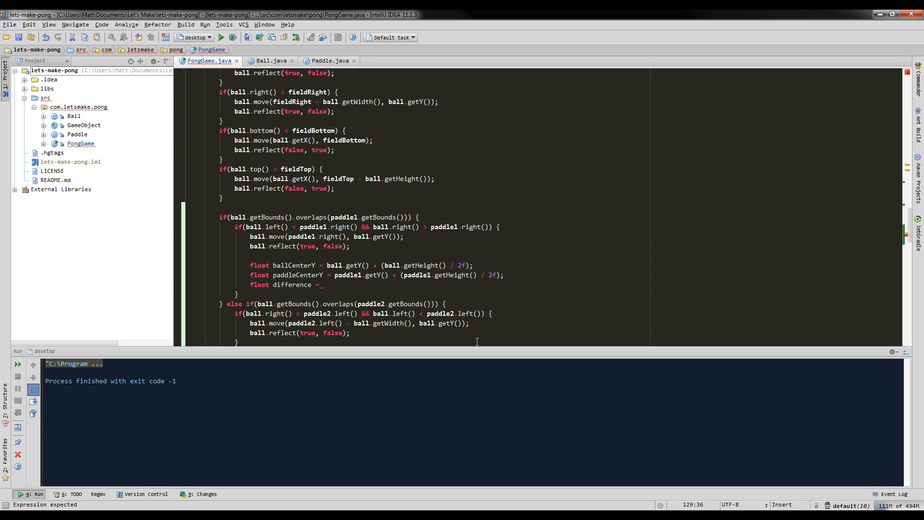
text(ballCenterY)
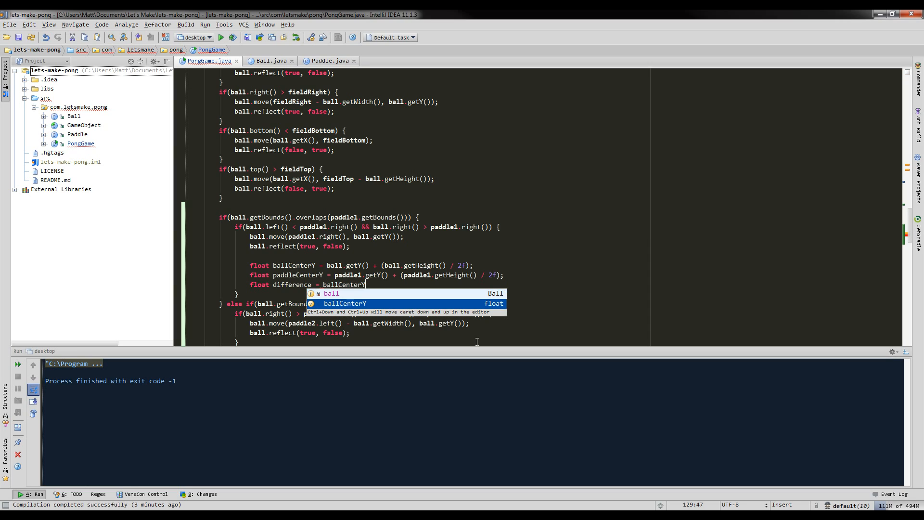
text(- paddleCenterY)
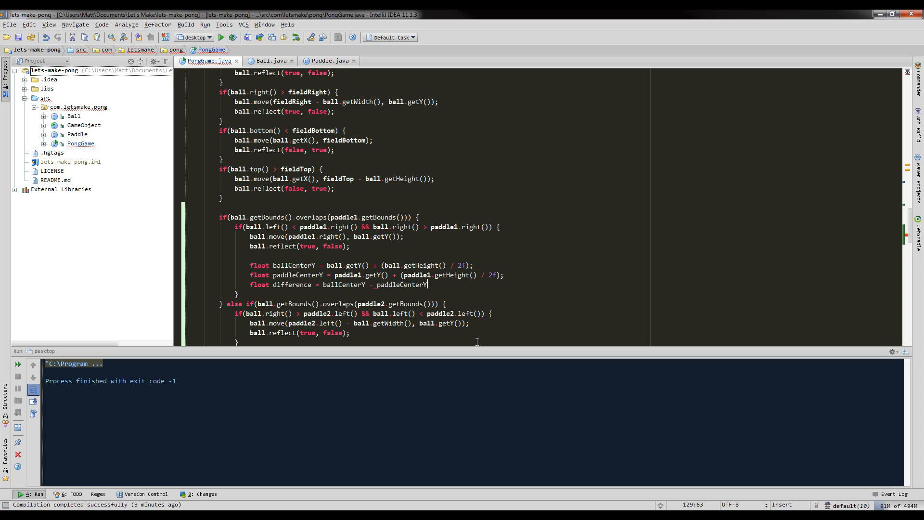
text(;)
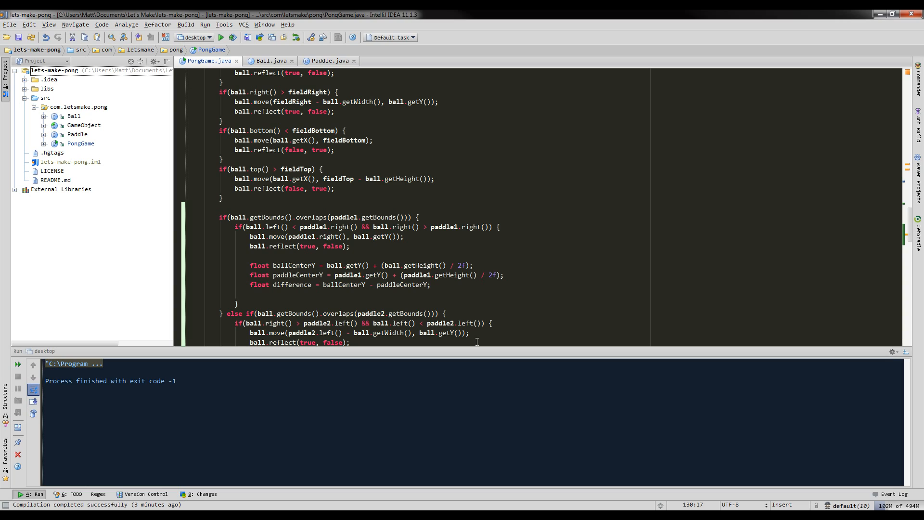
text(float)
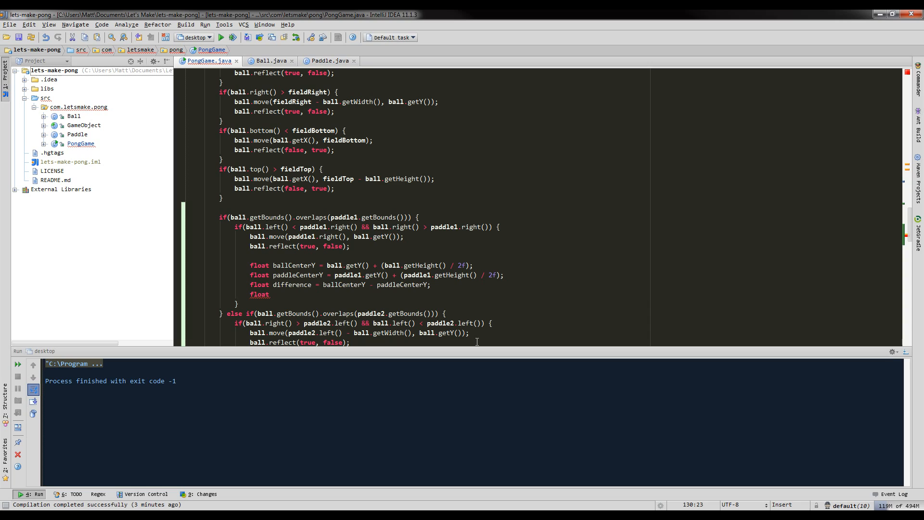
text(position)
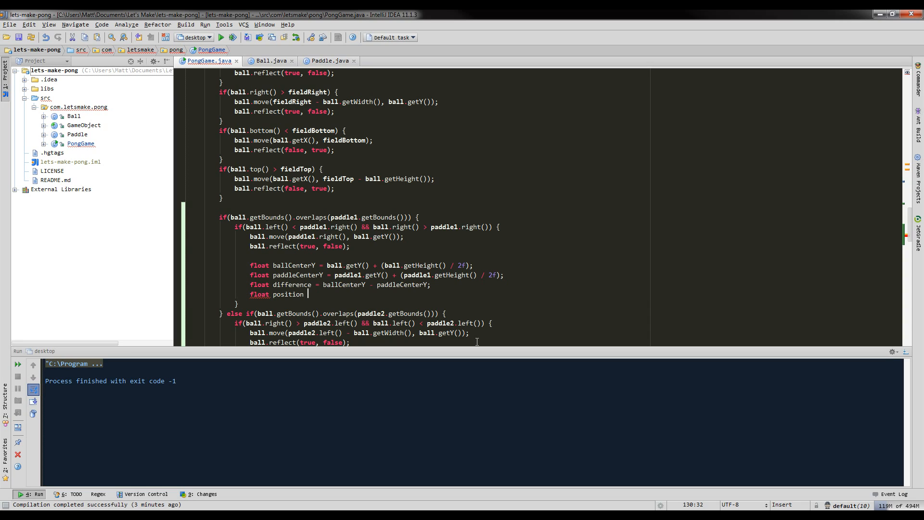
text(=)
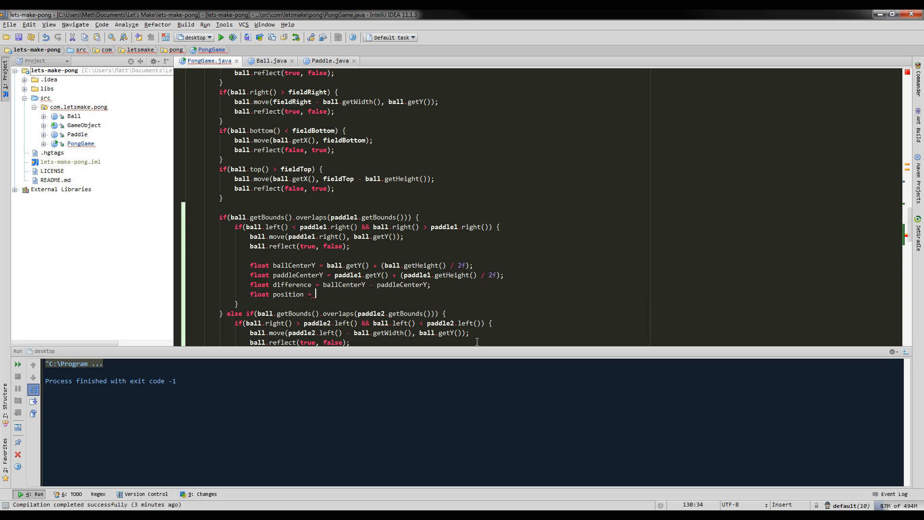
text(difference /)
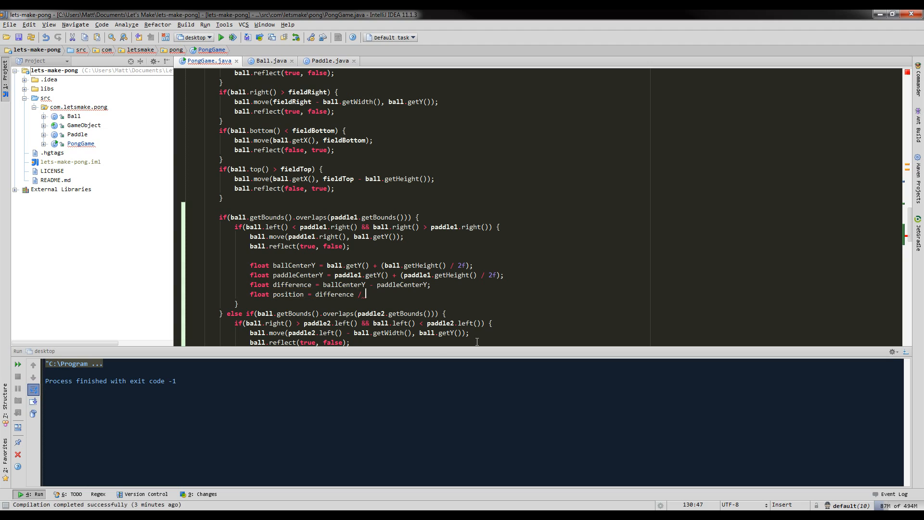
text(paddle1.getHeight();)
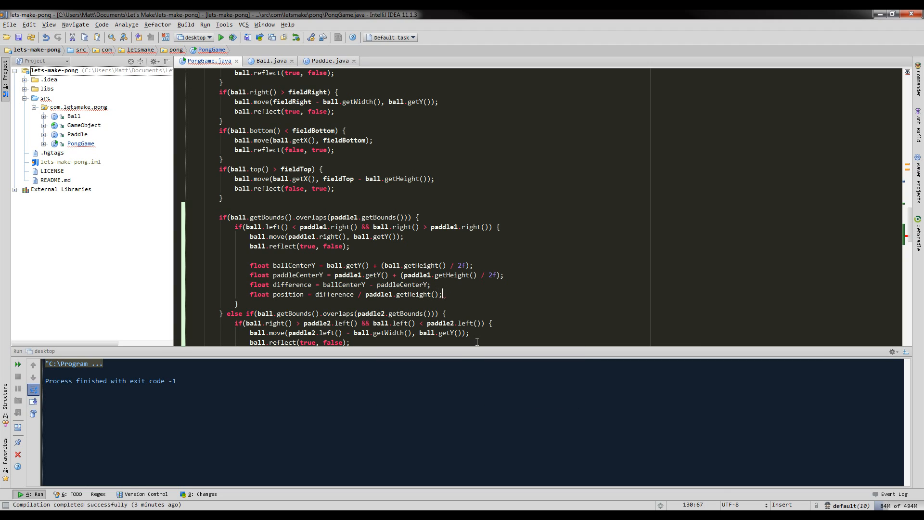
Declare float angle = 70f * position.
text(float angle =)
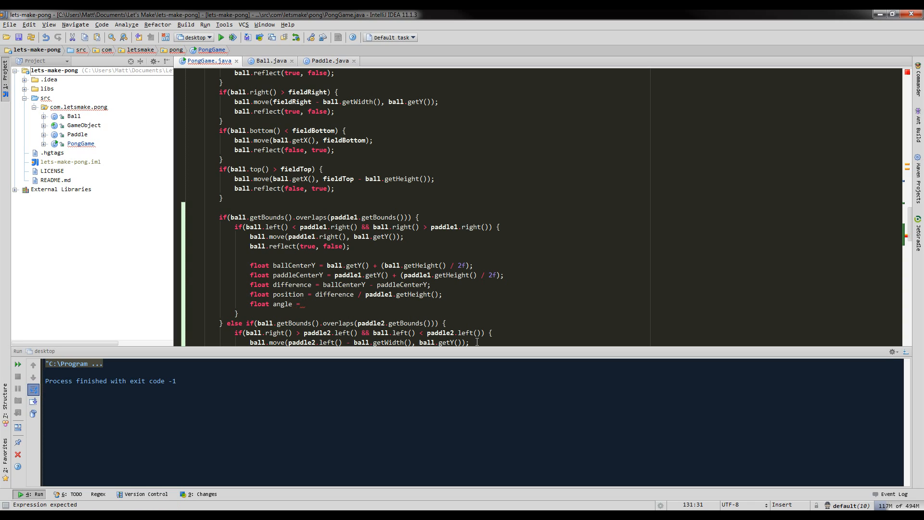
text(70f)
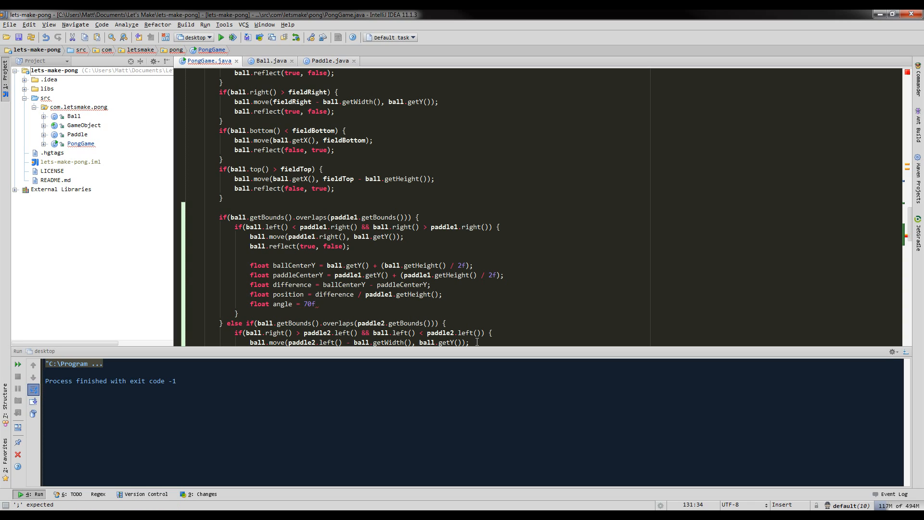
text(* position;)
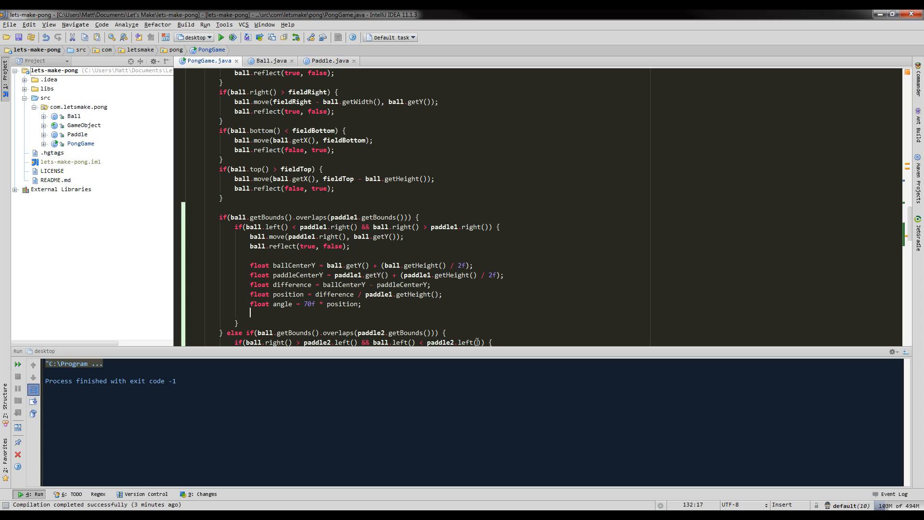
Get the ball's Vector2 velocity, set its angle to angle, and assign it back with ball.setVelocity.
text(Vector2 velocity = ball.getVelocity();)
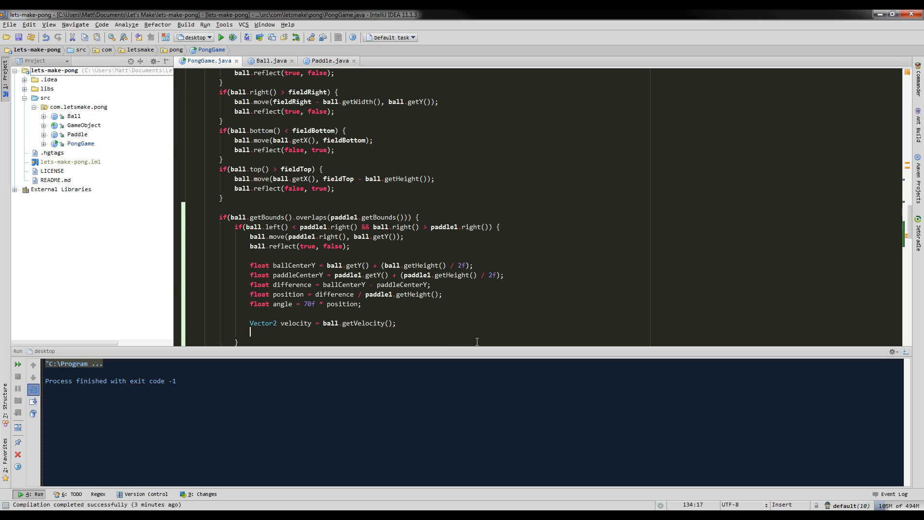
text(ball.)
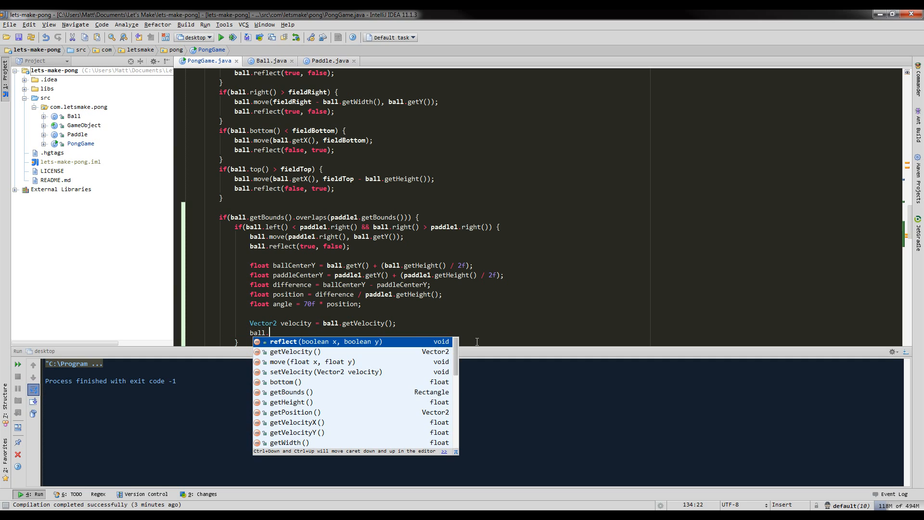
text(setAngle(angle);)
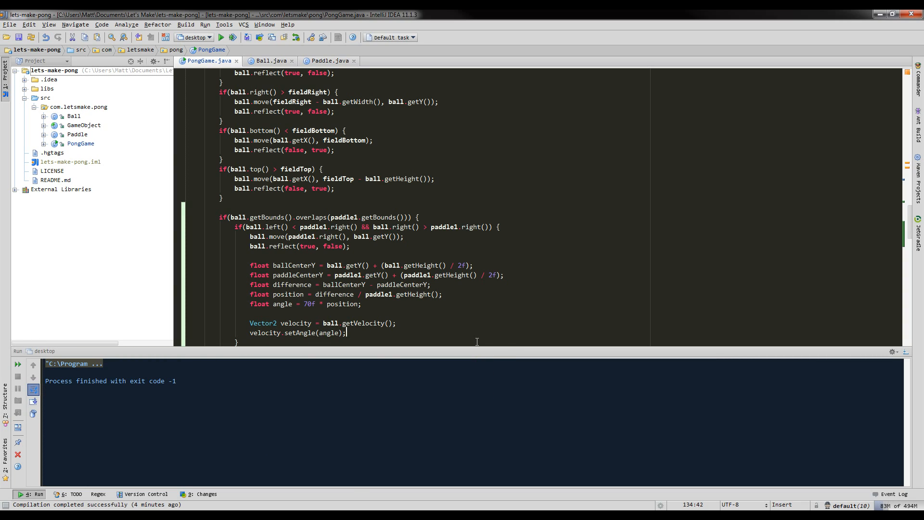
text(ball.setVelocity(velocity);)
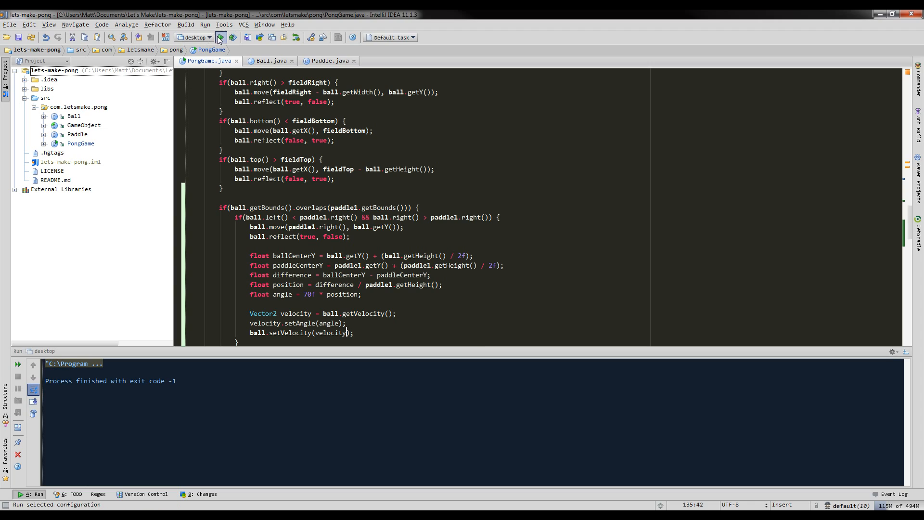
Launch the desktop Pong configuration to watch the paddle1 angled bounce.
click(221, 37)
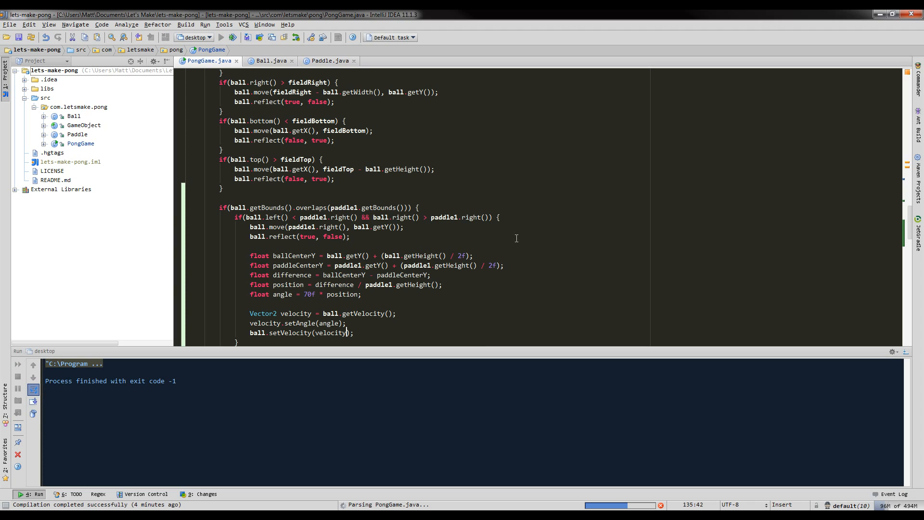
click(224, 36)
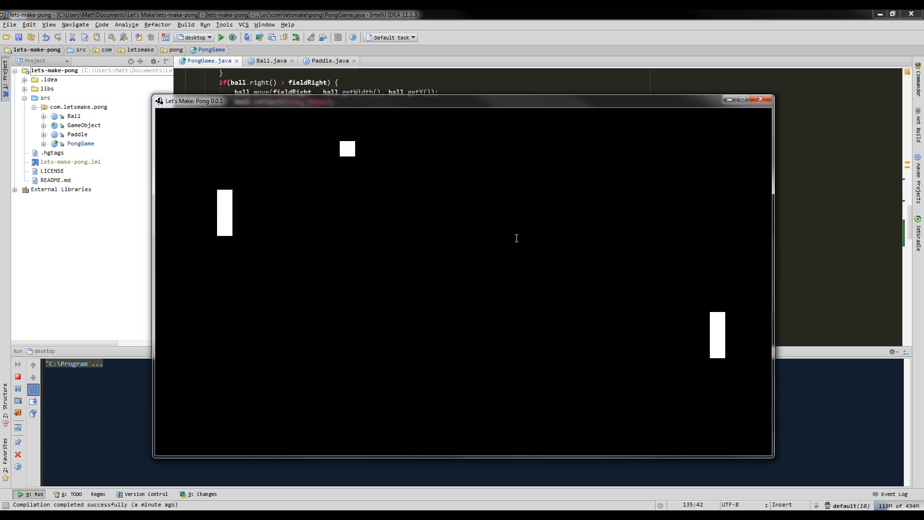
Close the game and paste the angle/velocity lines into the paddle2 branch, renaming paddle1 to paddle2.
click(760, 98)
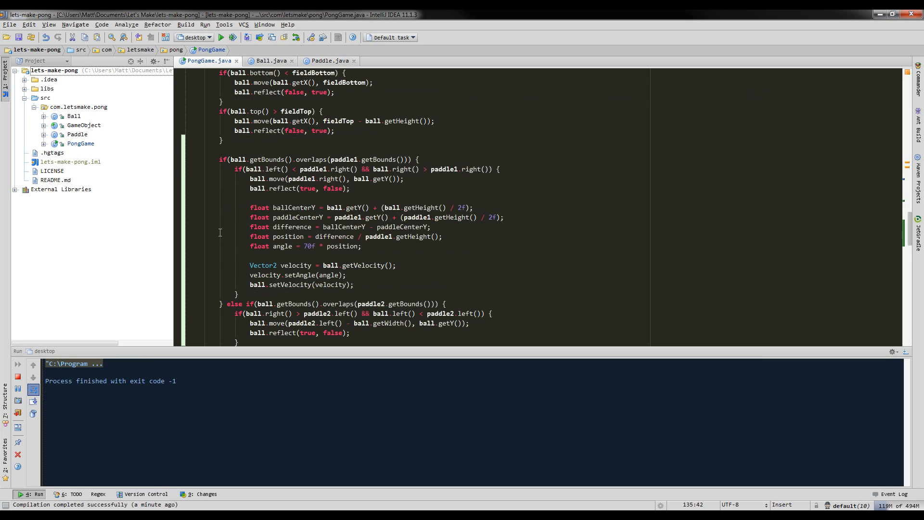
scroll(down, 3)
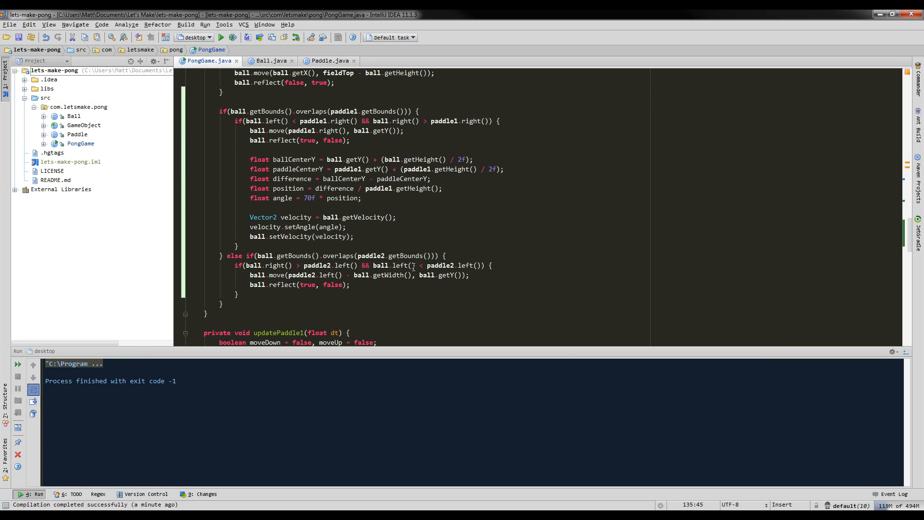
click(354, 284)
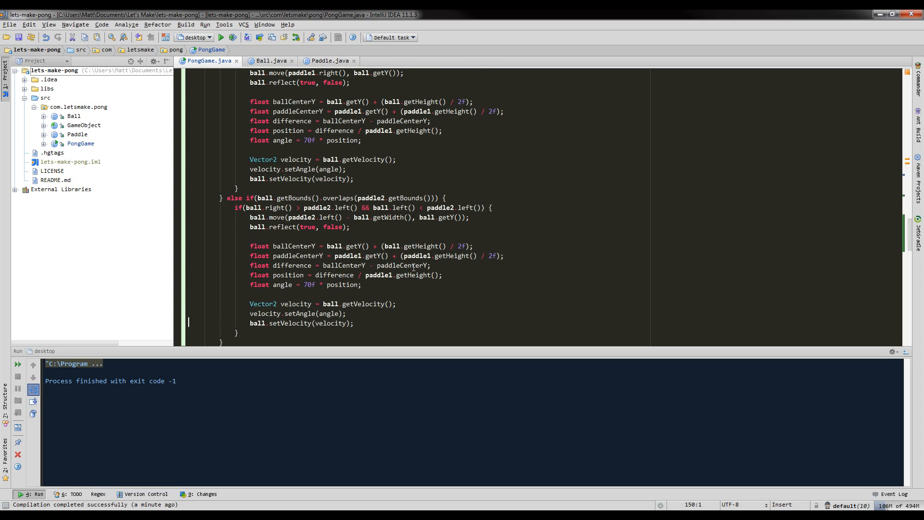
click(475, 246)
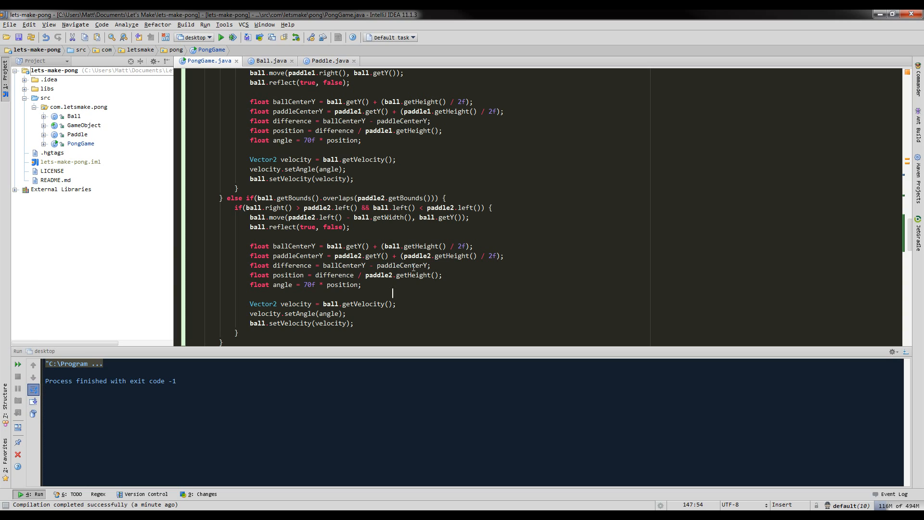
scroll(down, 3)
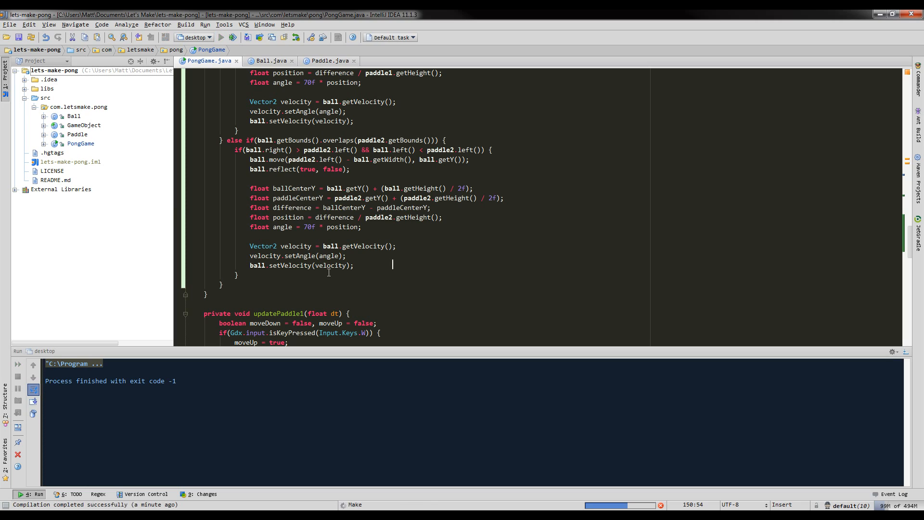
click(222, 37)
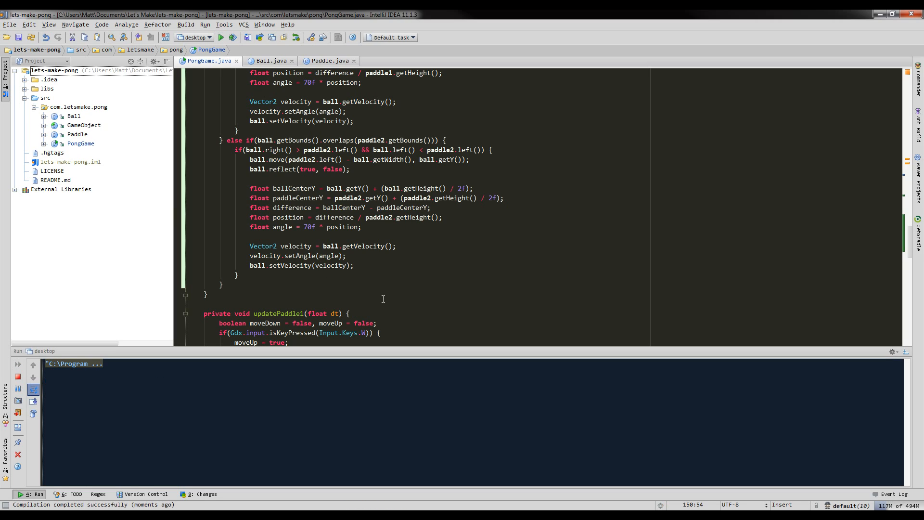
click(226, 38)
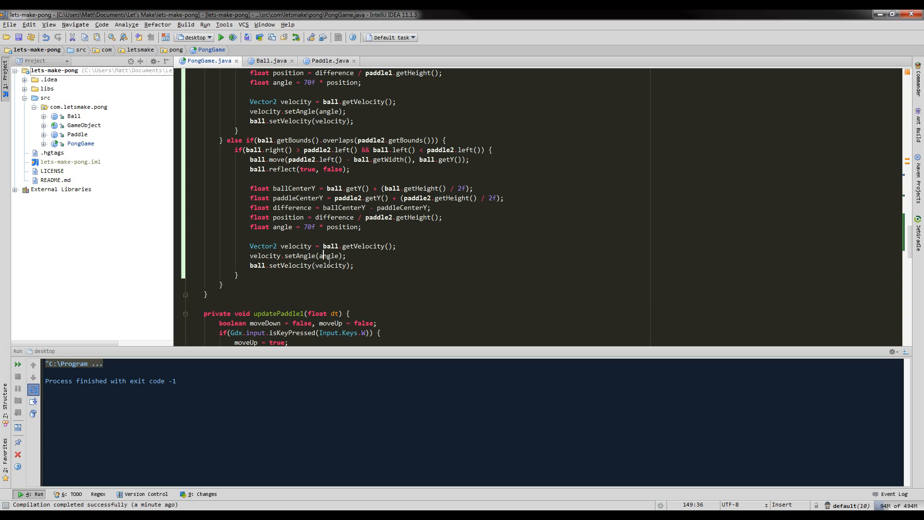
mouse_move(364, 283)
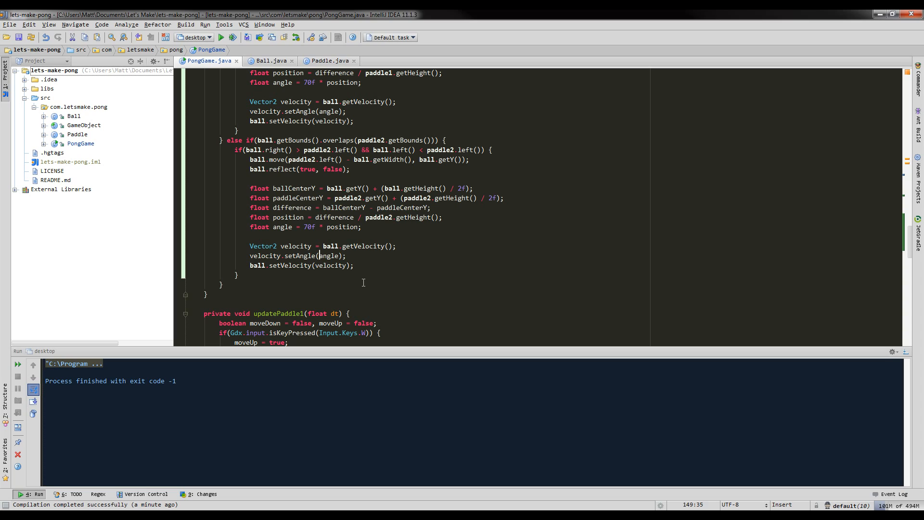
Change paddle2's setAngle to 180f - angle and run the game to test it.
text(180f -)
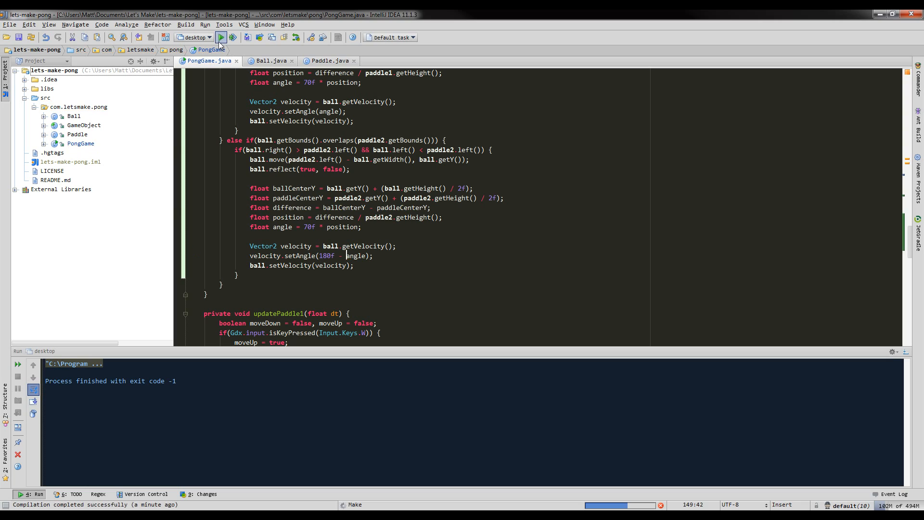
click(220, 37)
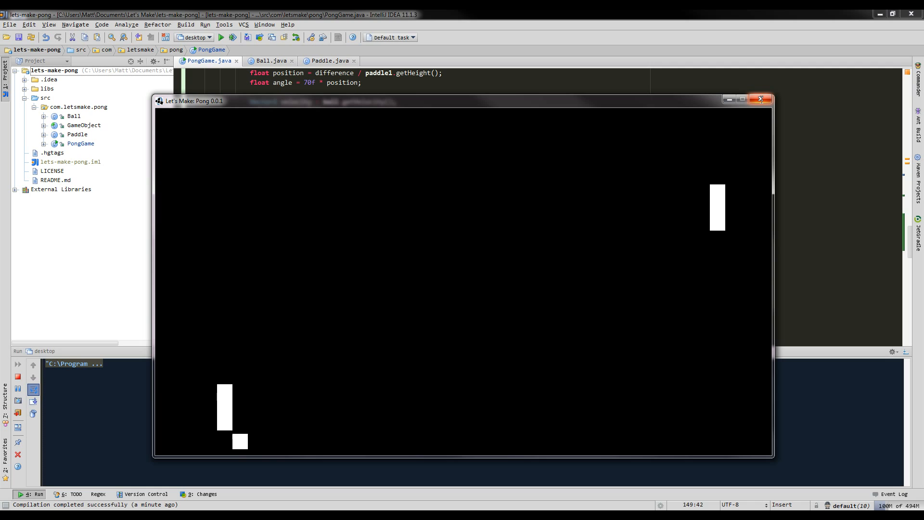
Close the game and add velocity.mul(1.10f) after setAngle in both paddle branches.
click(760, 98)
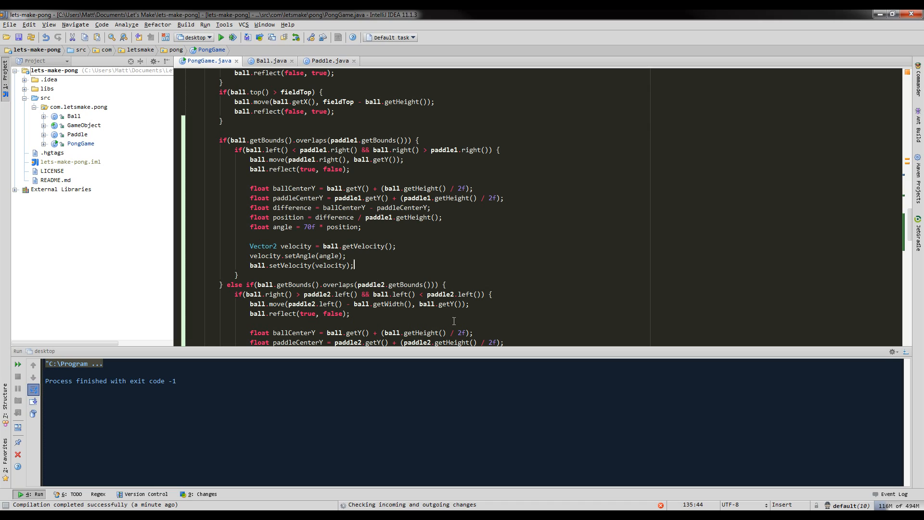
mouse_move(452, 323)
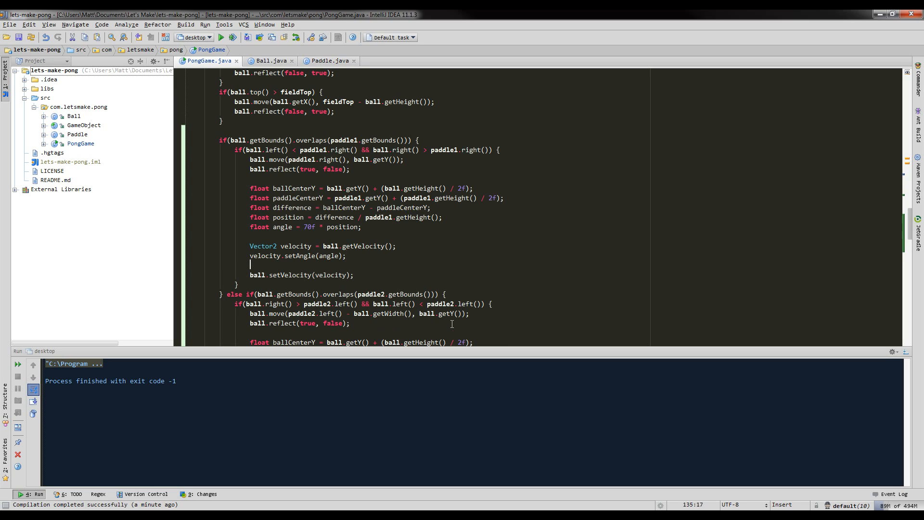
text(velocity.)
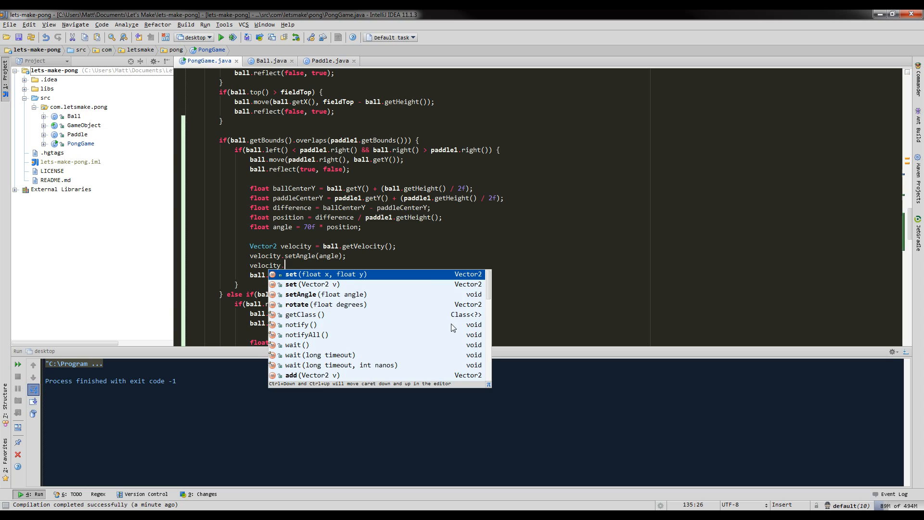
text(mul()
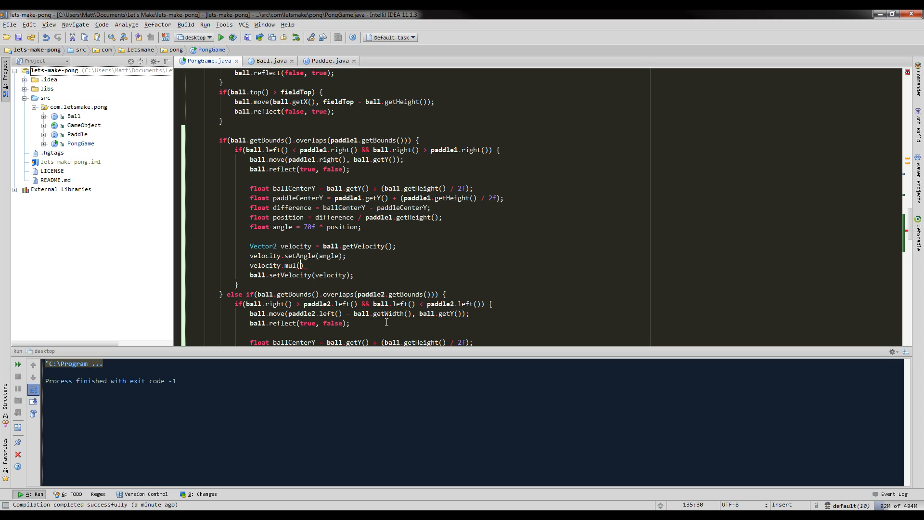
text(1,)
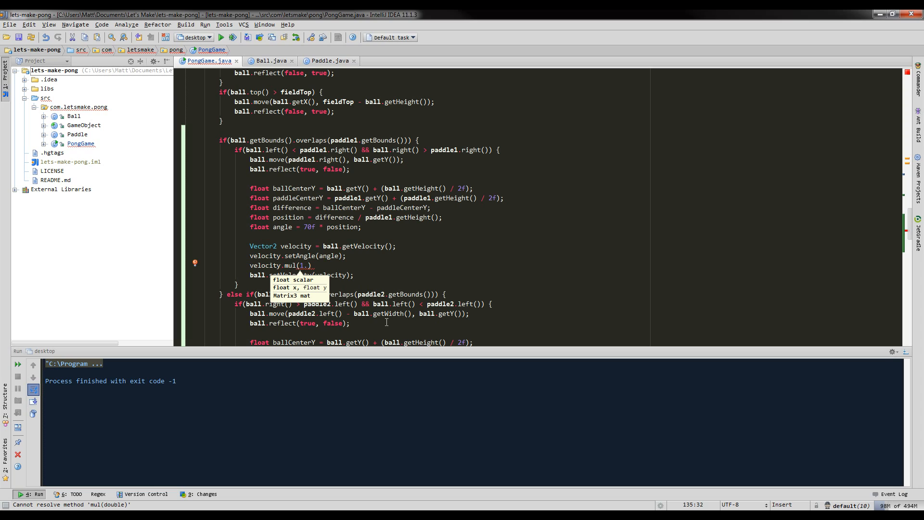
text(10f)
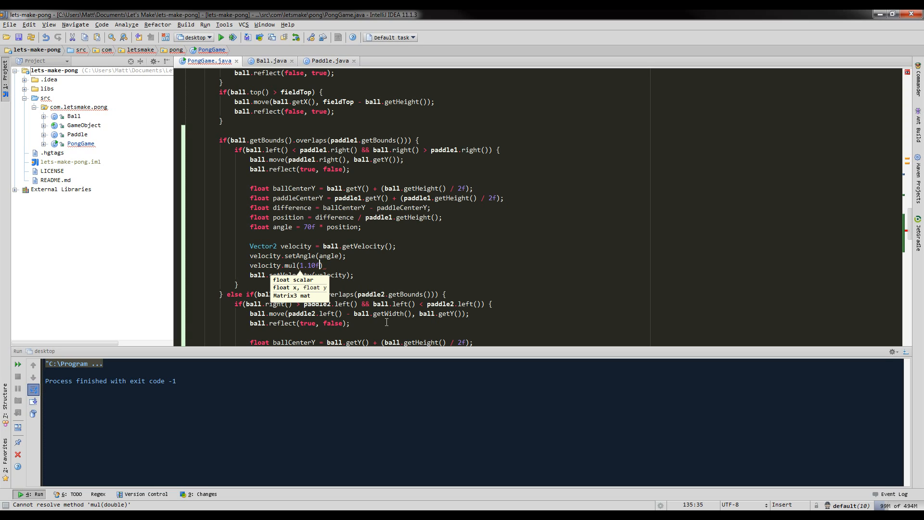
text(f);)
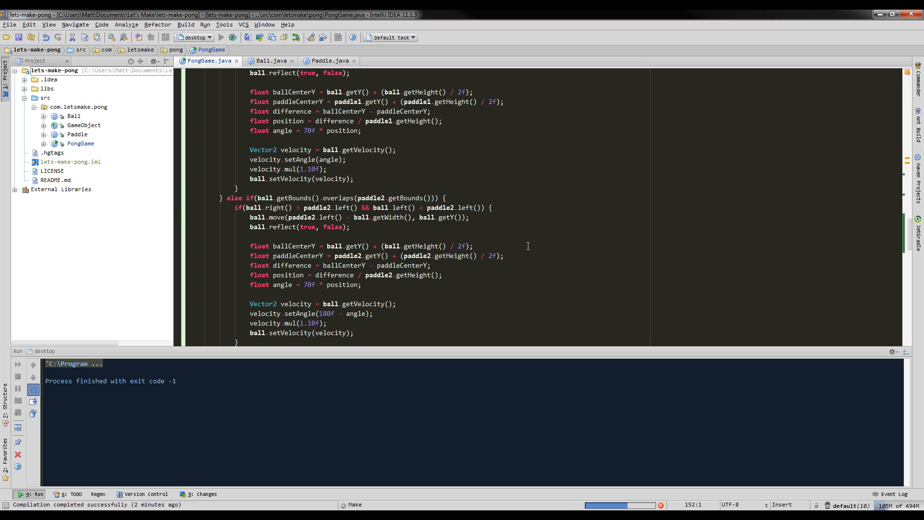
click(221, 38)
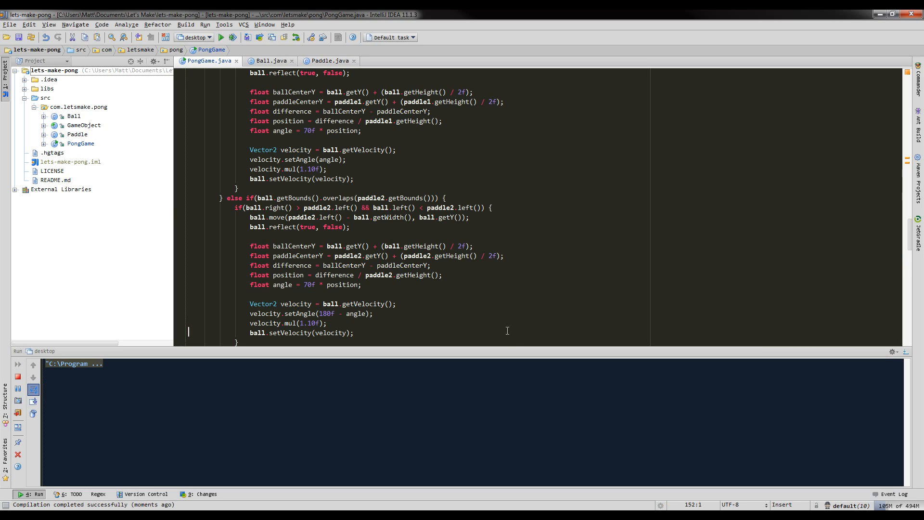
click(226, 36)
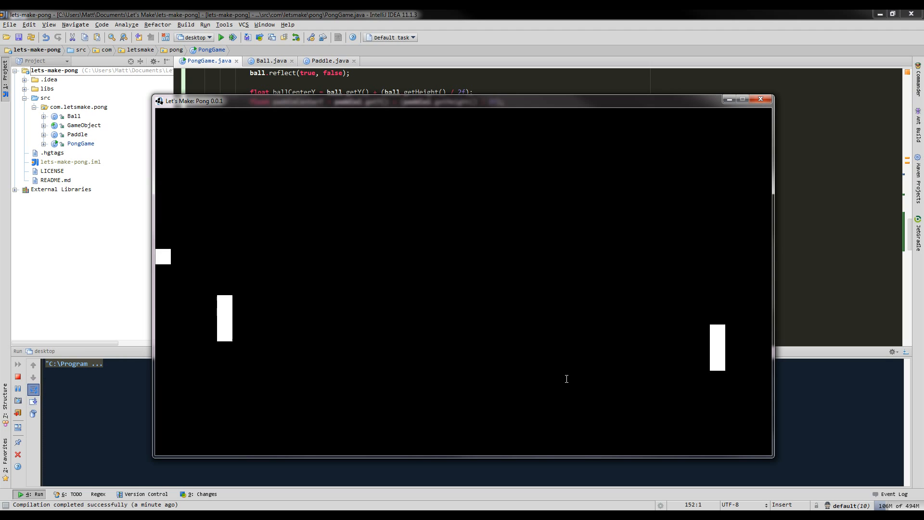
click(760, 98)
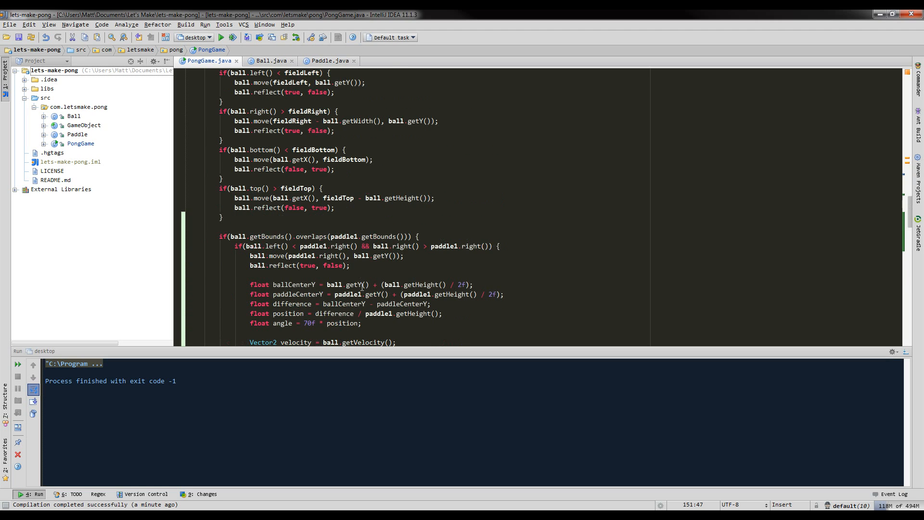
scroll(down, 3)
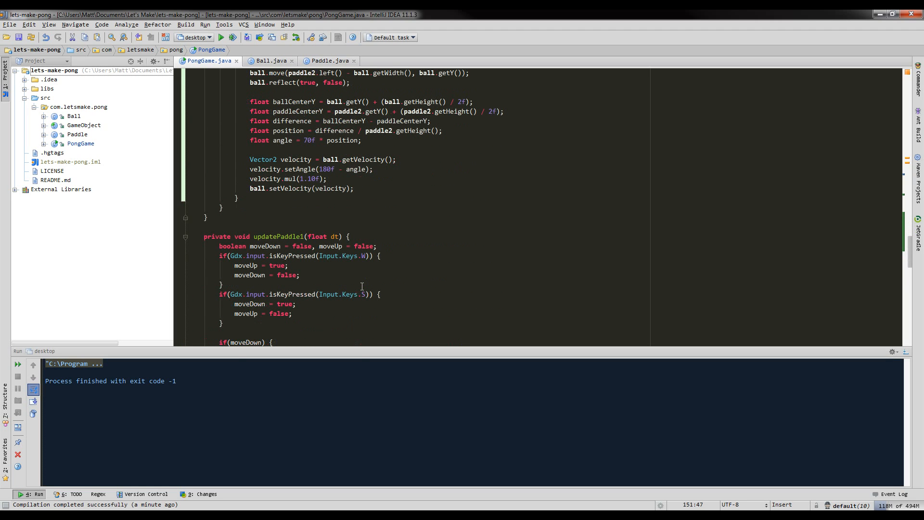
scroll(down, 3)
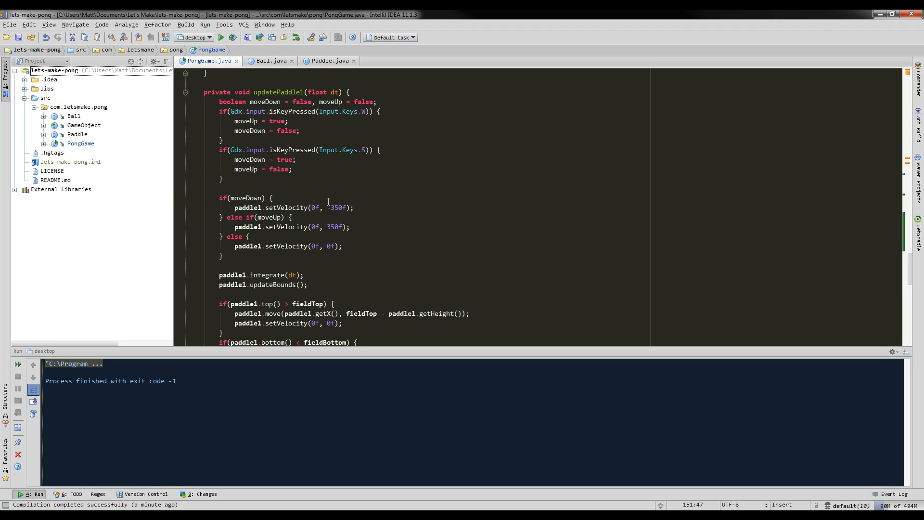
scroll(down, 3)
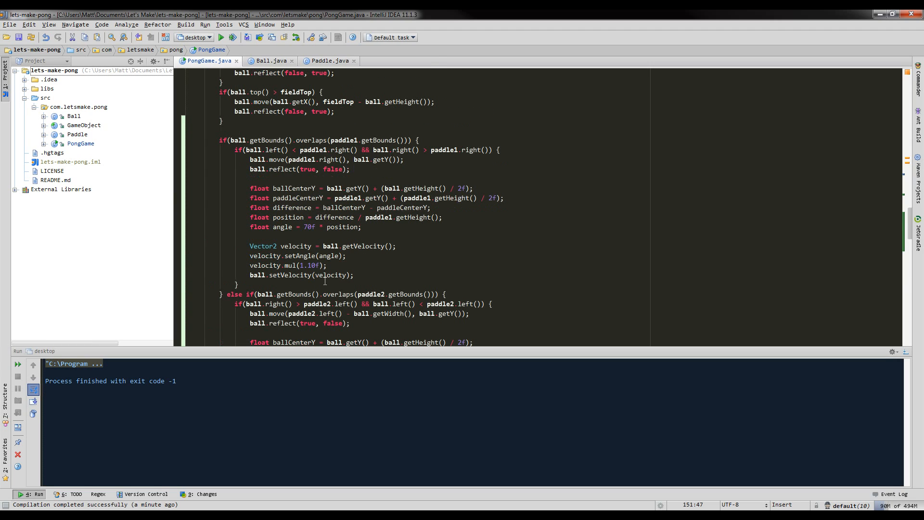